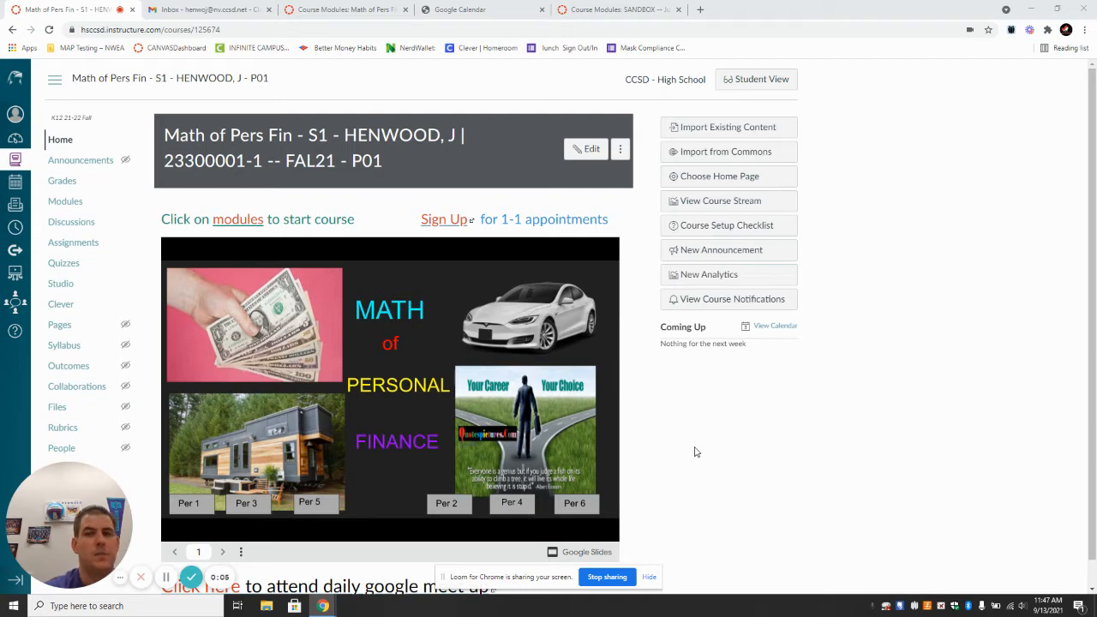
pyautogui.moveTo(711, 453)
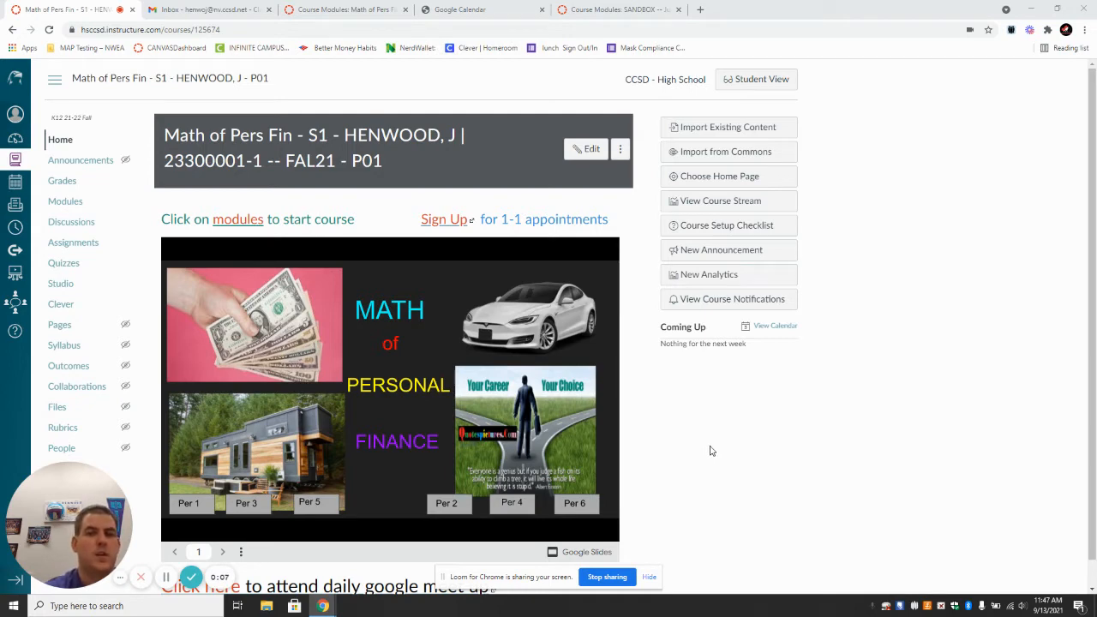
pyautogui.moveTo(711, 452)
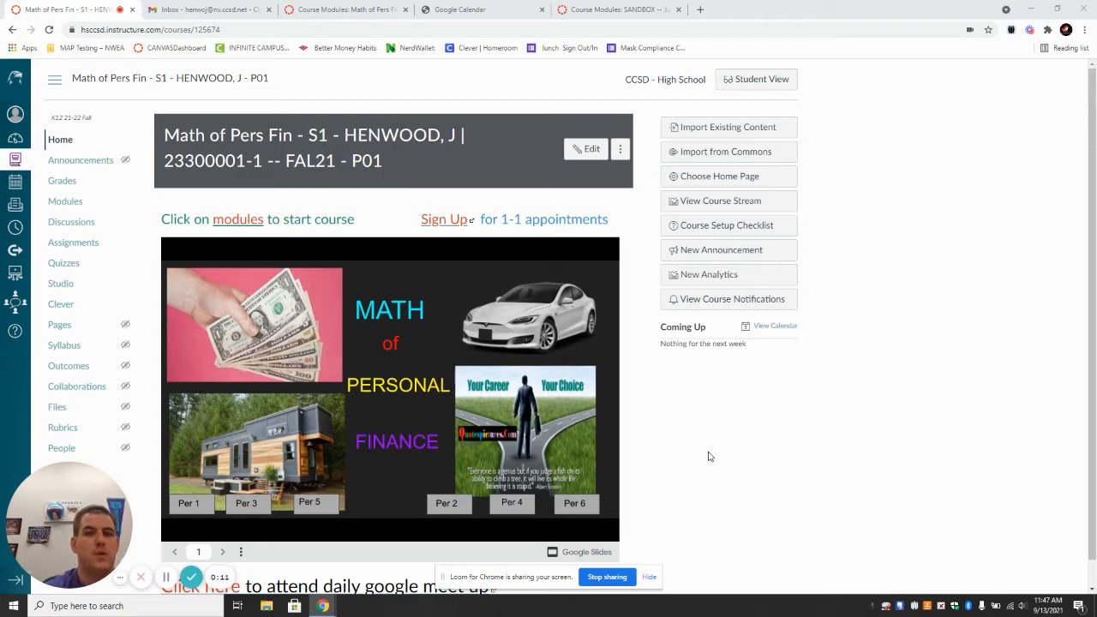
pyautogui.moveTo(782, 442)
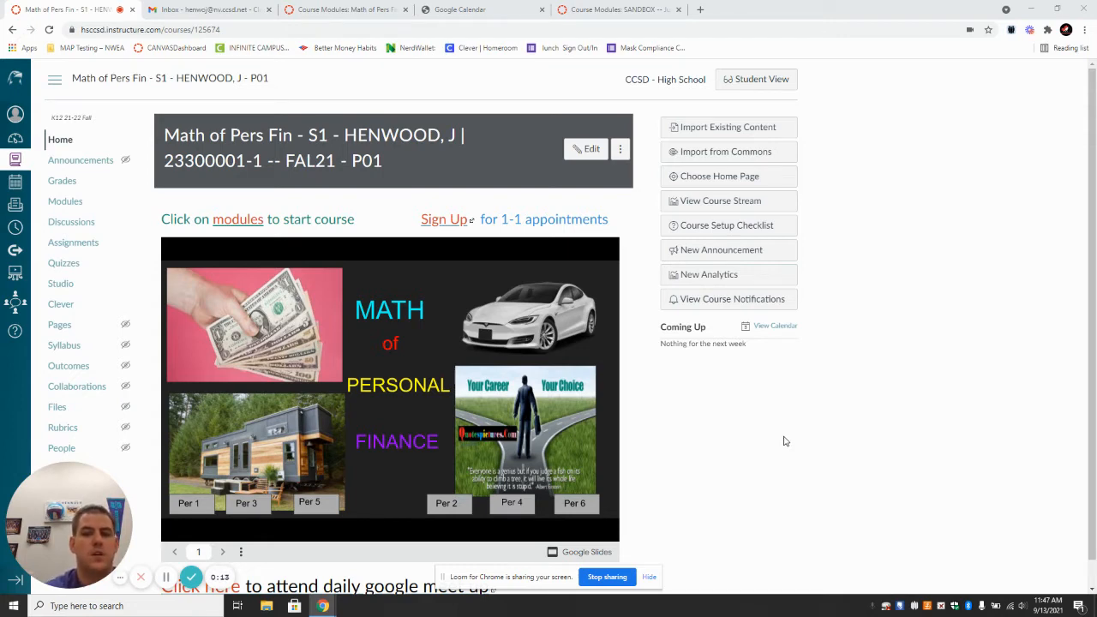
pyautogui.moveTo(799, 435)
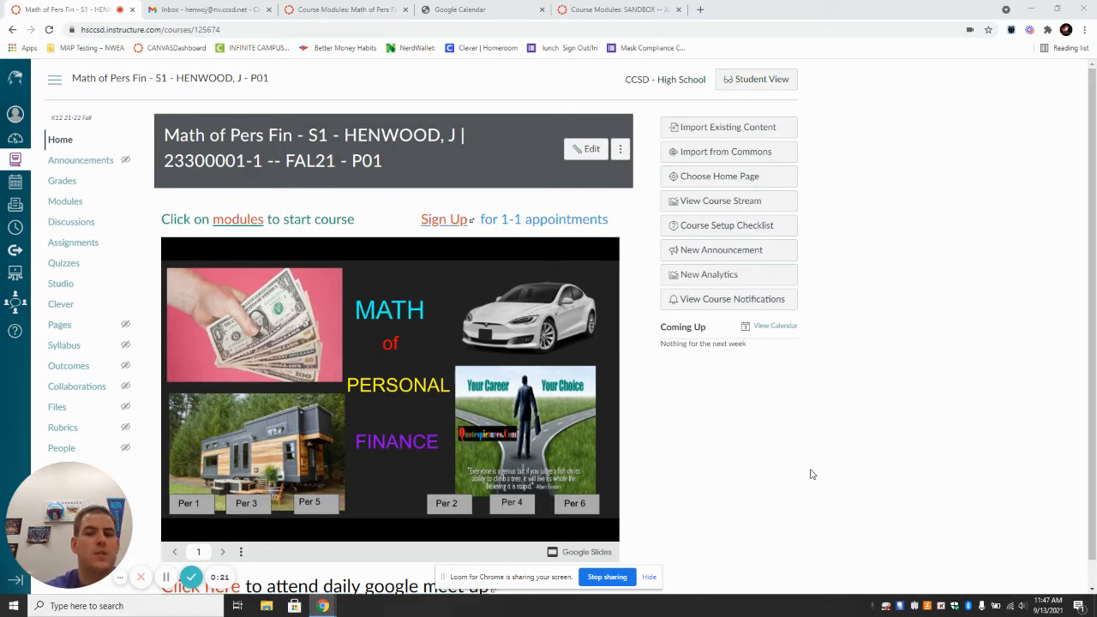
pyautogui.moveTo(774, 461)
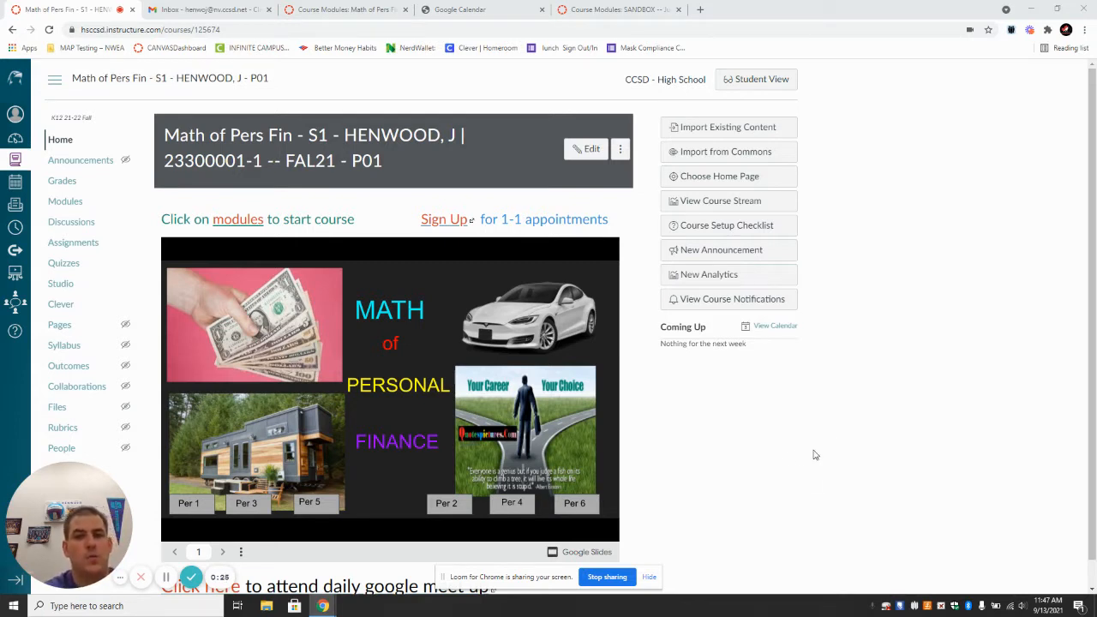
pyautogui.moveTo(836, 437)
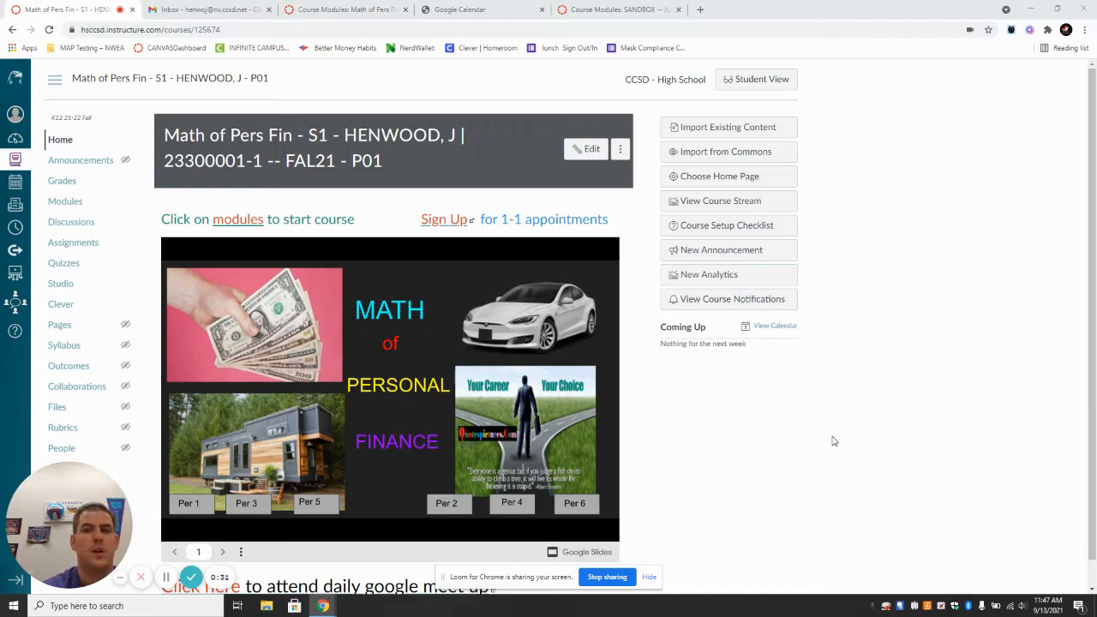
pyautogui.moveTo(815, 440)
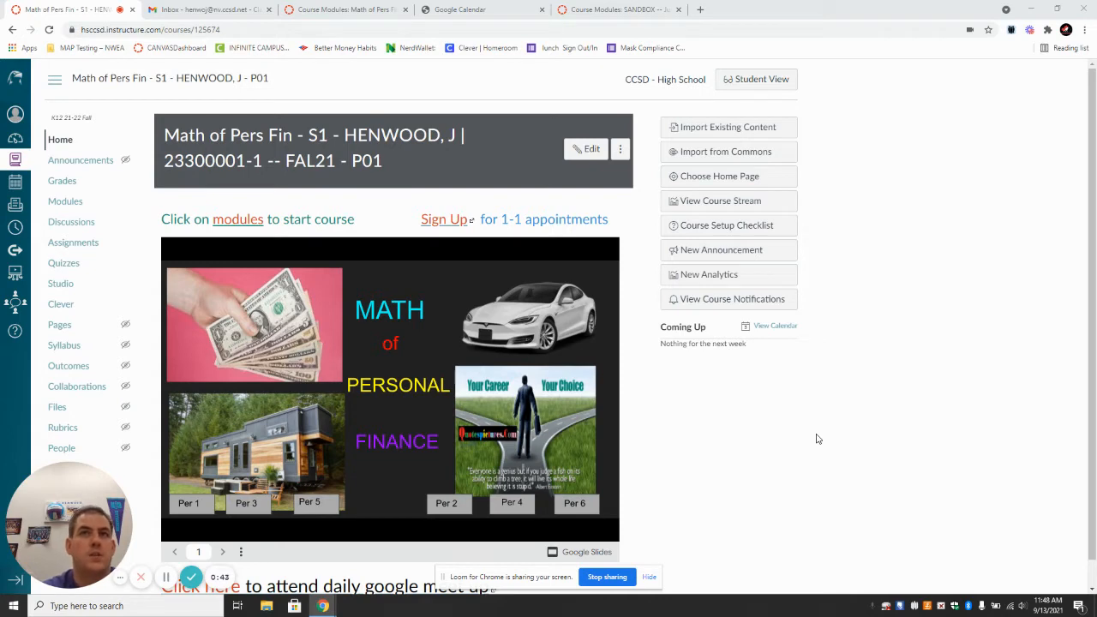
pyautogui.moveTo(837, 446)
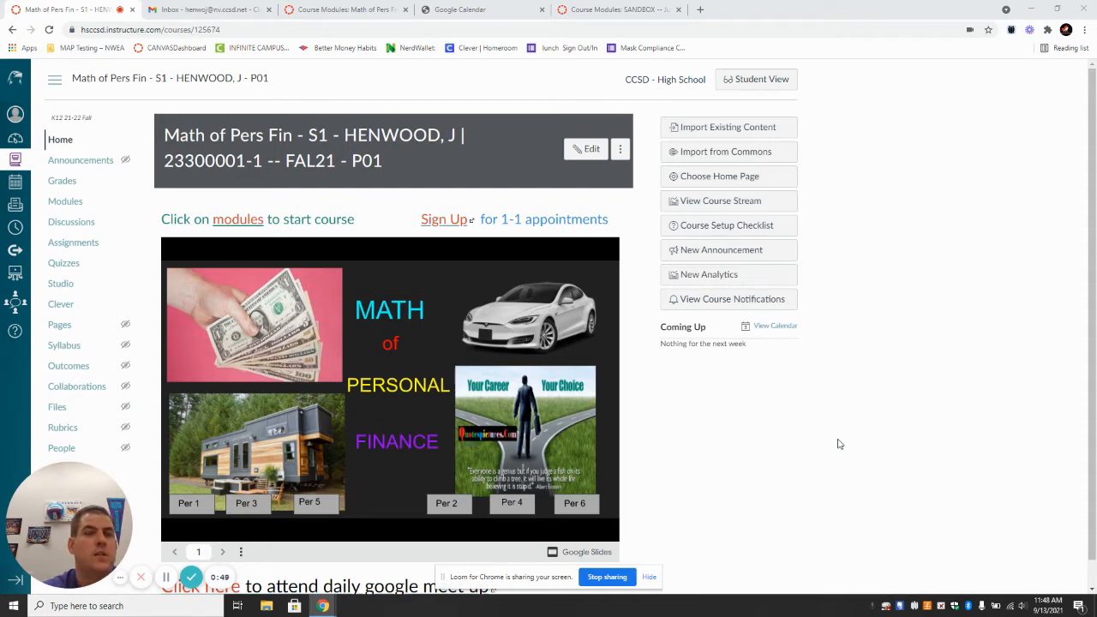
pyautogui.moveTo(818, 446)
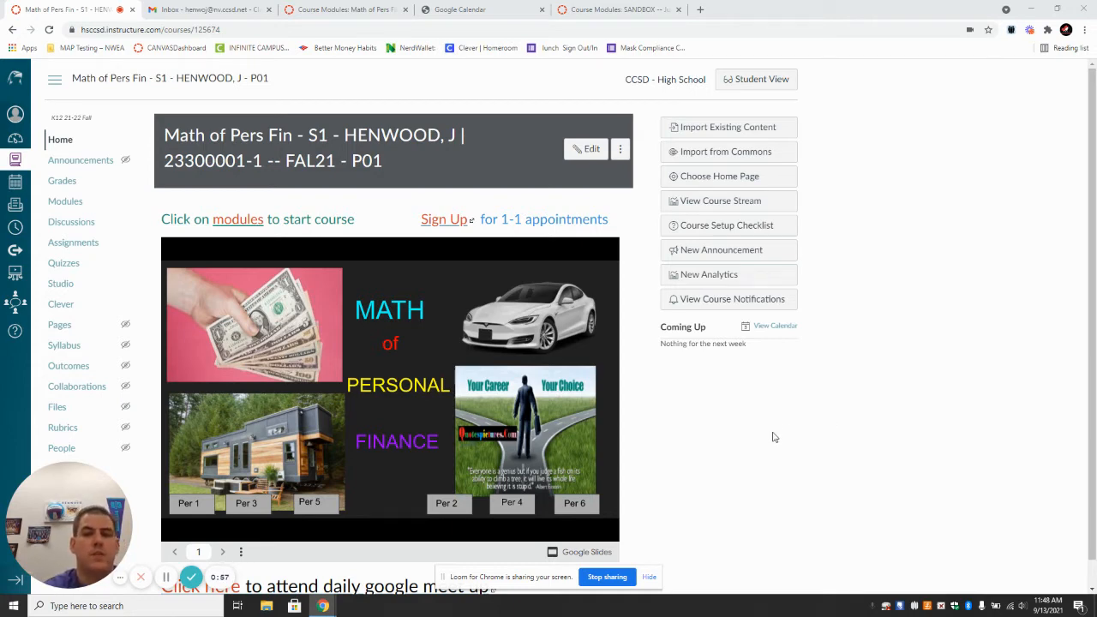
pyautogui.moveTo(788, 439)
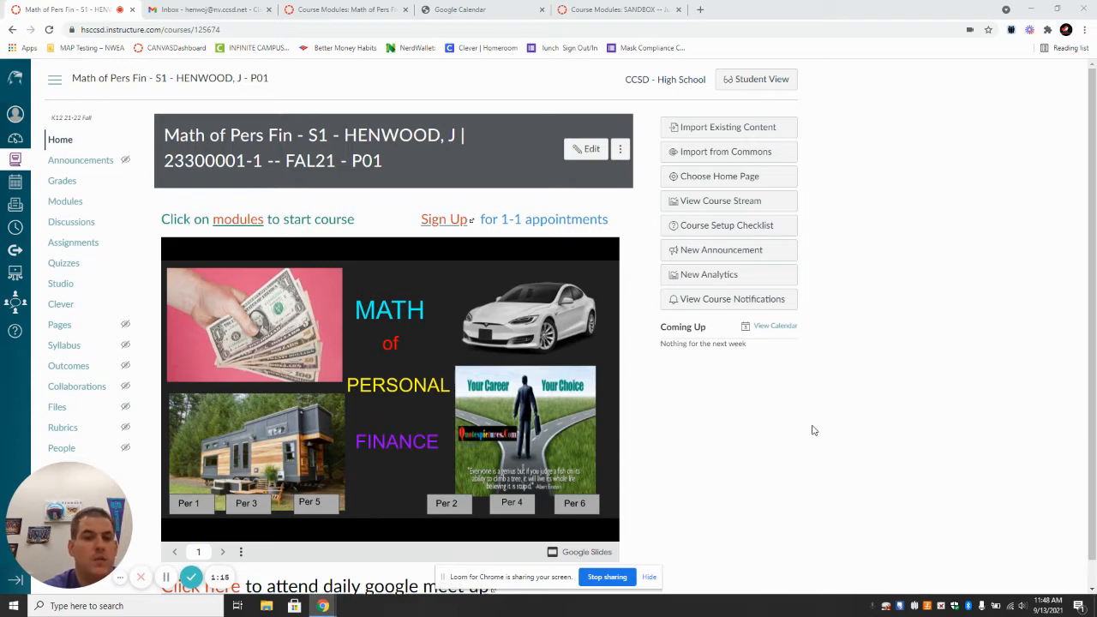
pyautogui.moveTo(767, 470)
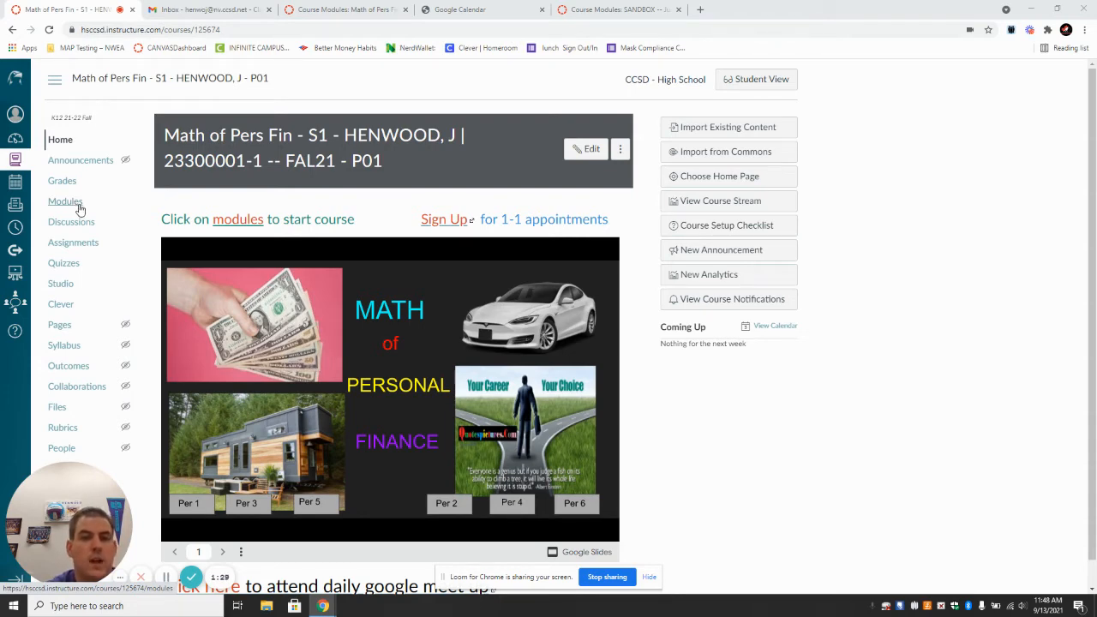
pyautogui.moveTo(410, 291)
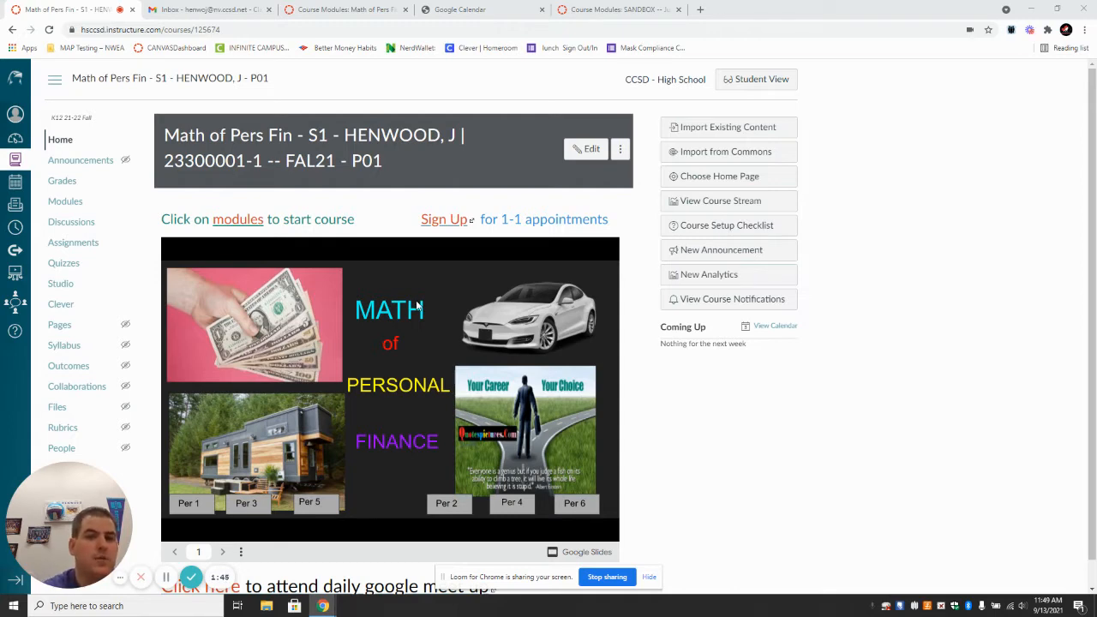
pyautogui.moveTo(437, 305)
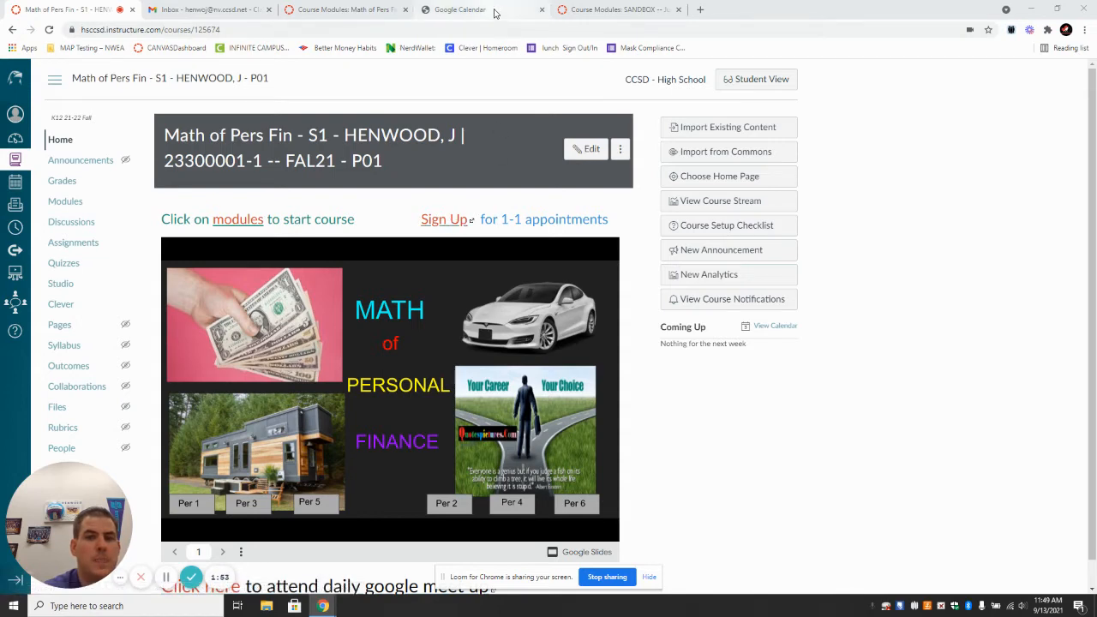
# Step: Go to the course Modules page listing Week 1 through Week 5 and the Quarter 1 project
pyautogui.click(463, 11)
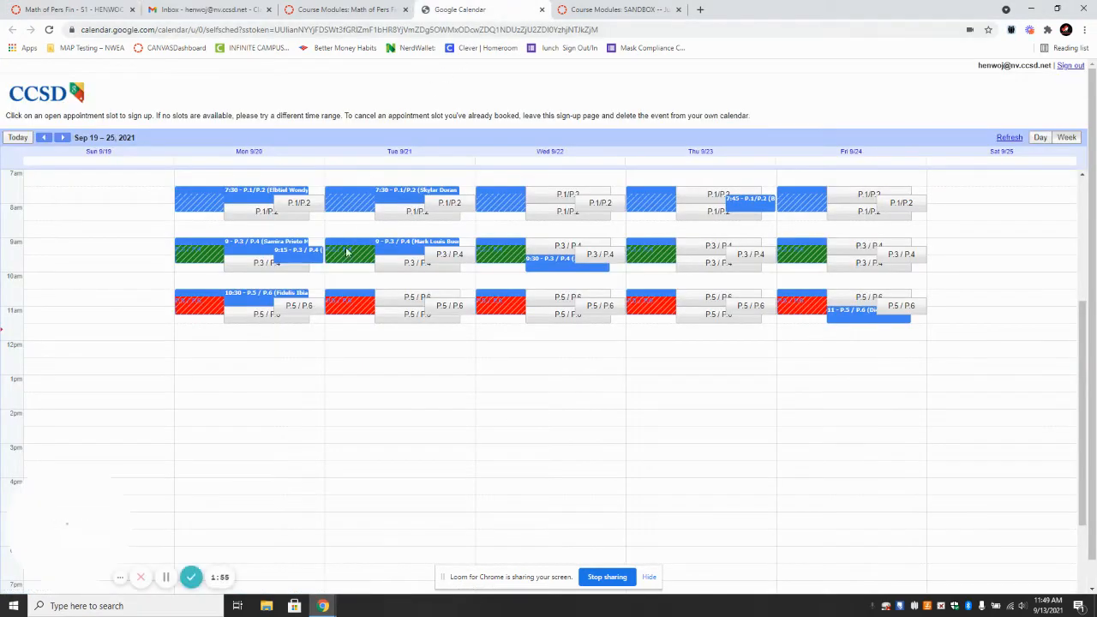
pyautogui.moveTo(326, 385)
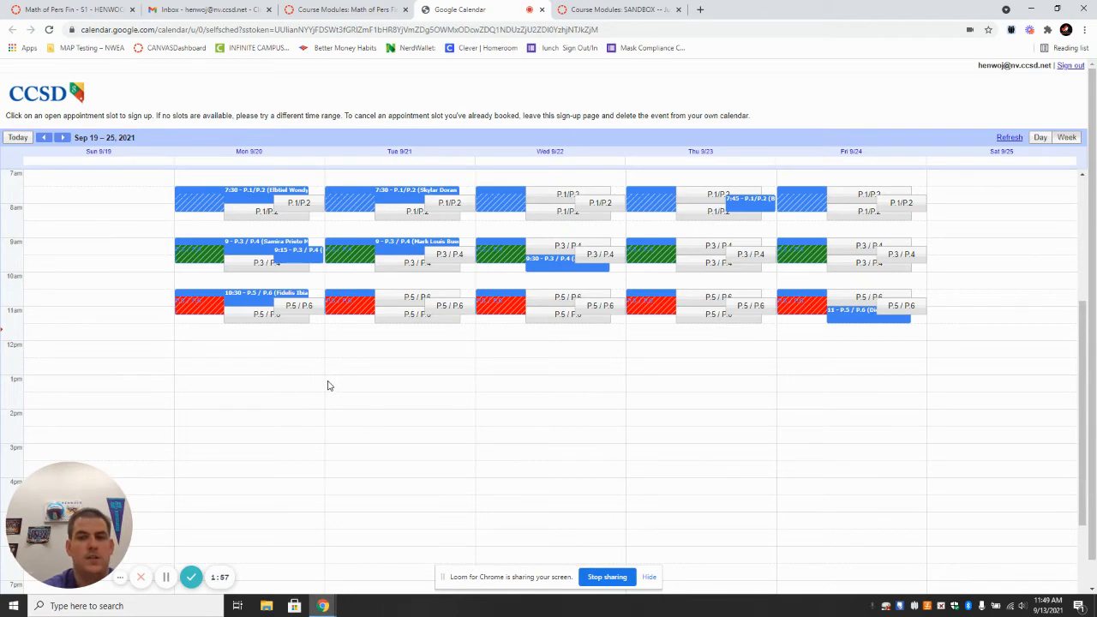
pyautogui.moveTo(371, 216)
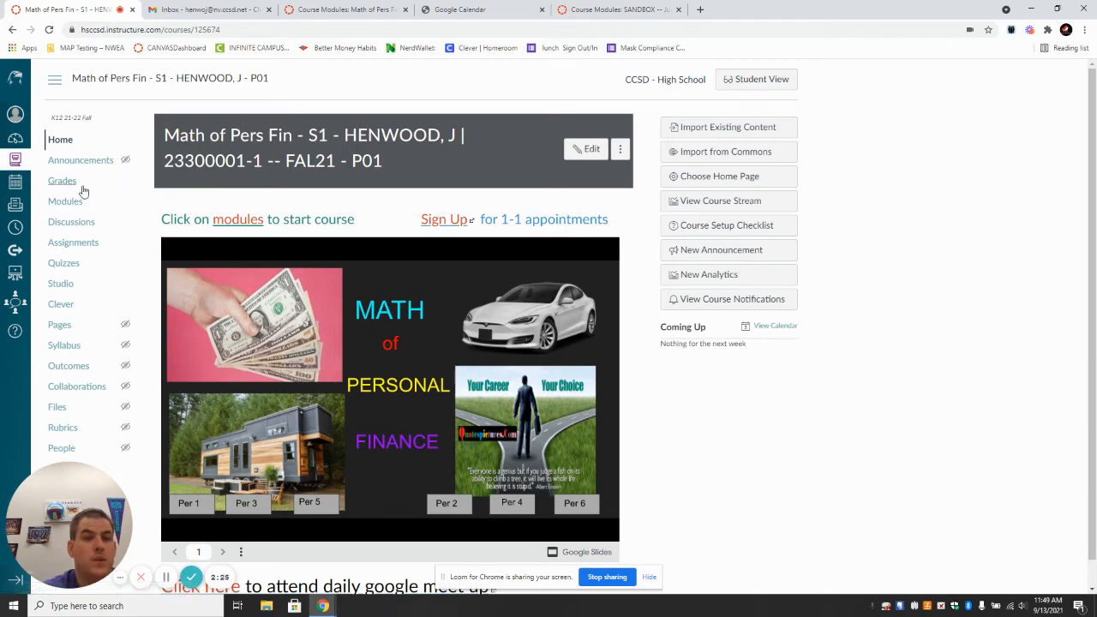
pyautogui.click(65, 201)
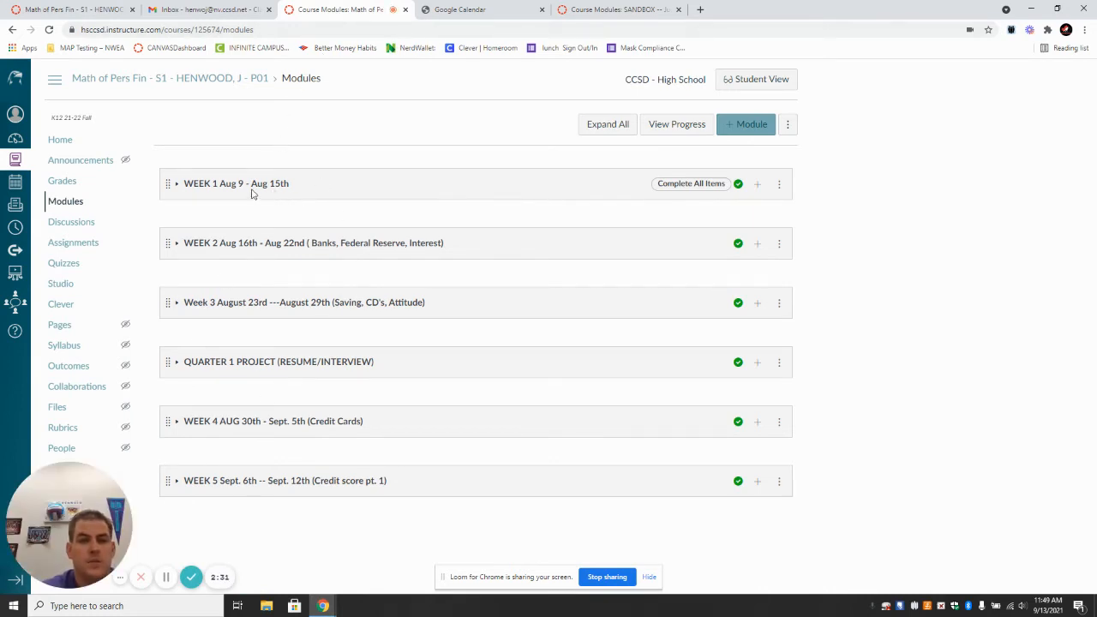
pyautogui.moveTo(180, 260)
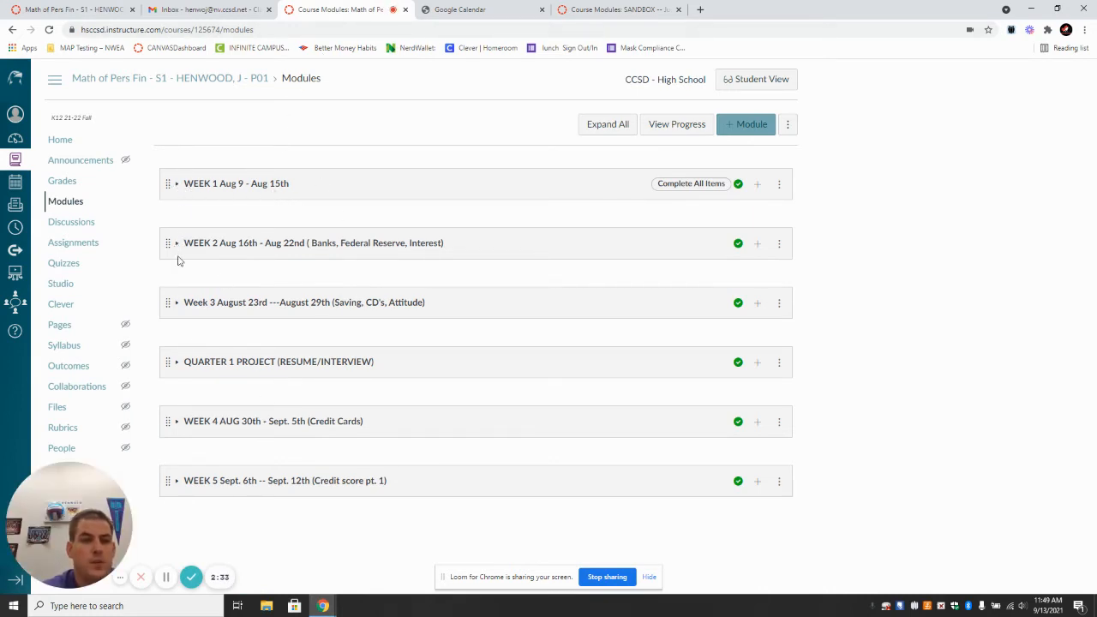
pyautogui.moveTo(180, 480)
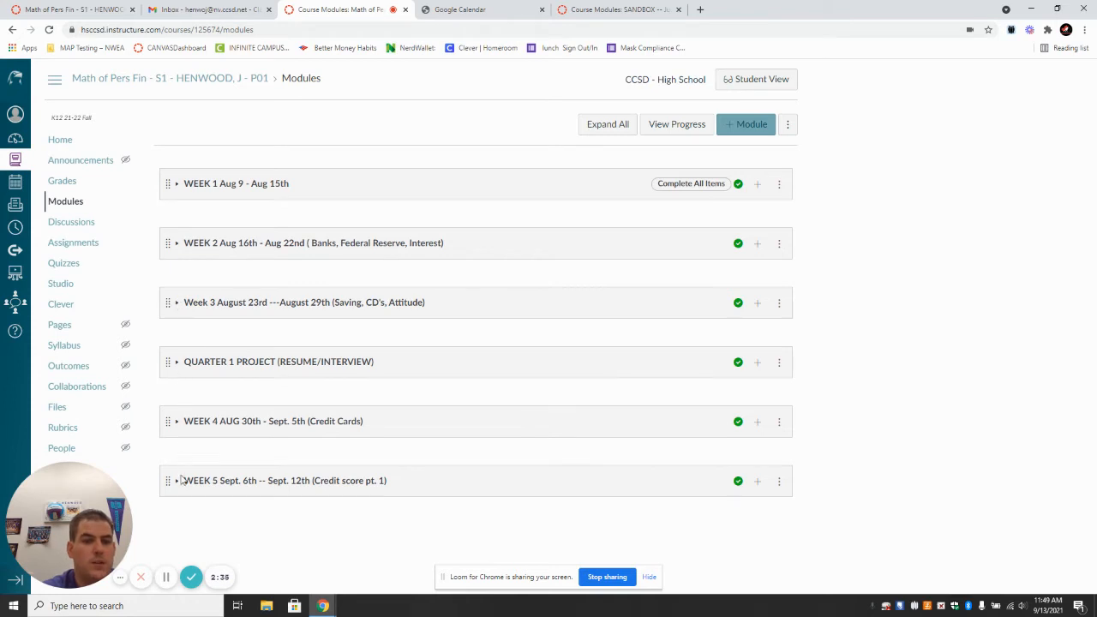
pyautogui.moveTo(184, 480)
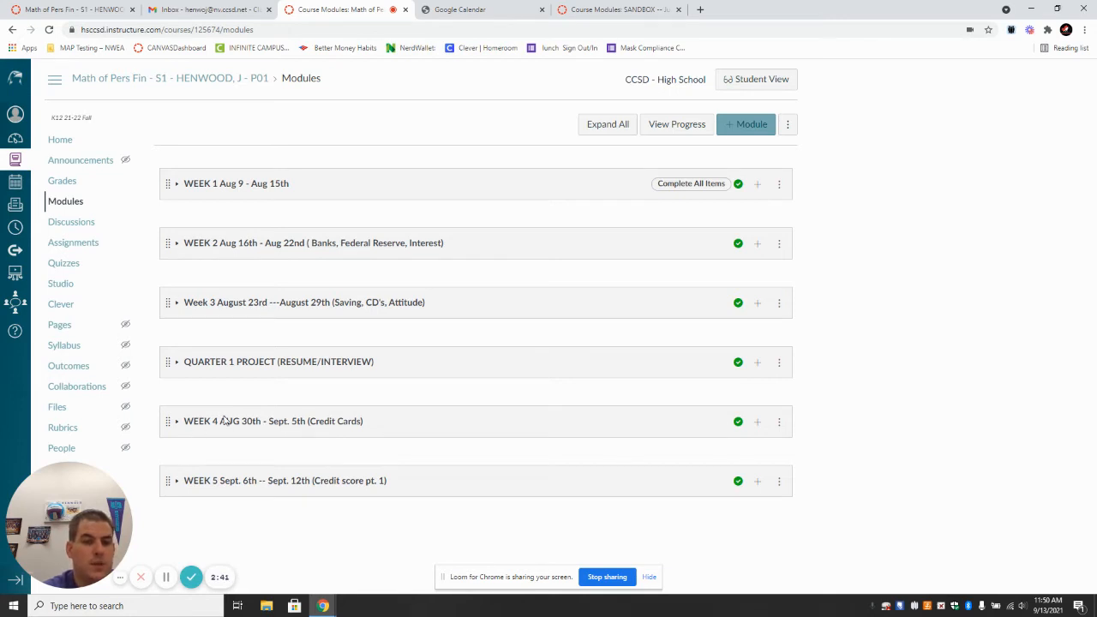
pyautogui.moveTo(198, 333)
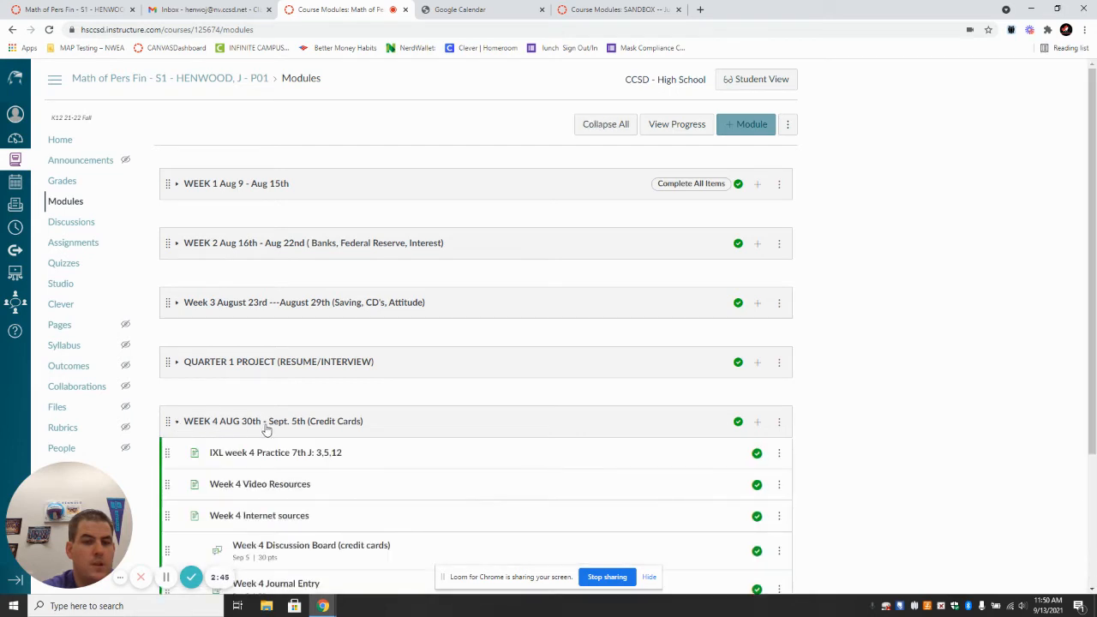
pyautogui.scroll(-3)
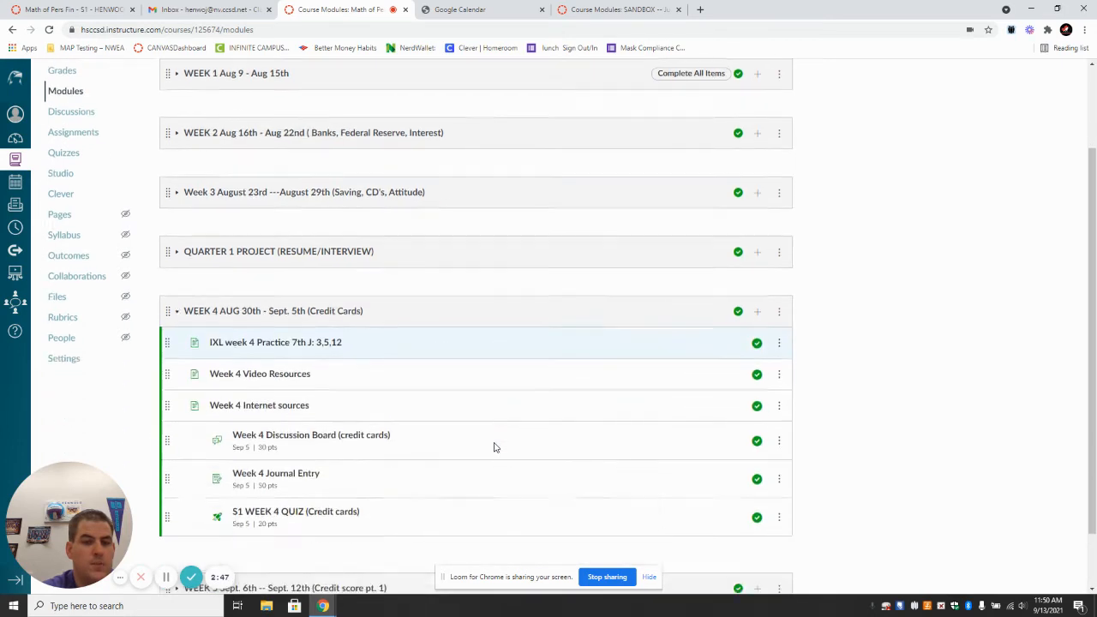
pyautogui.scroll(-3)
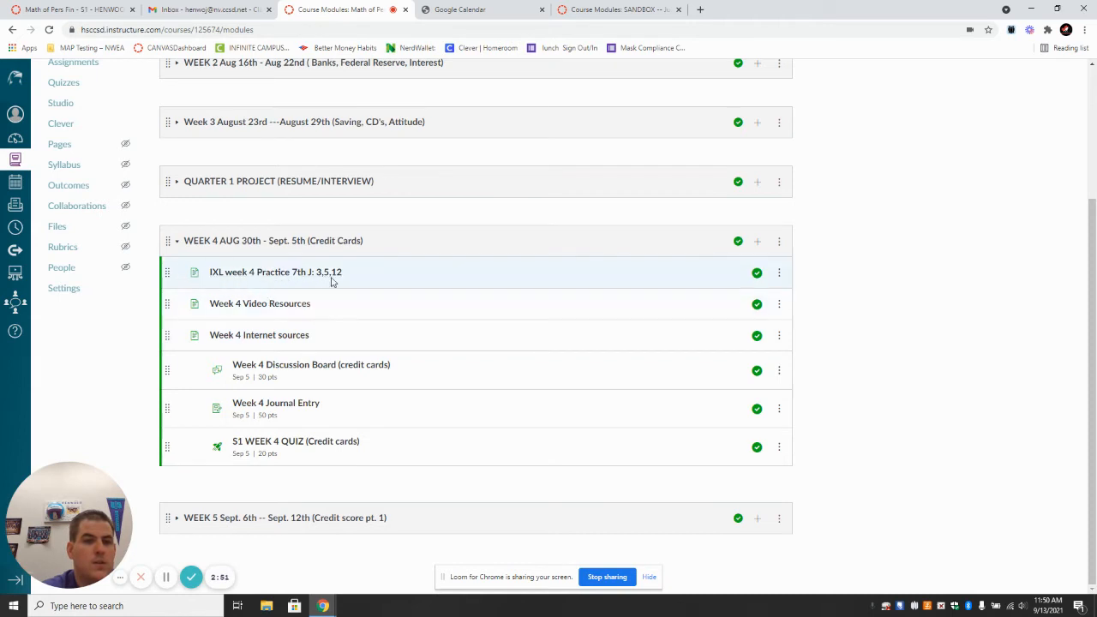
pyautogui.moveTo(275, 271)
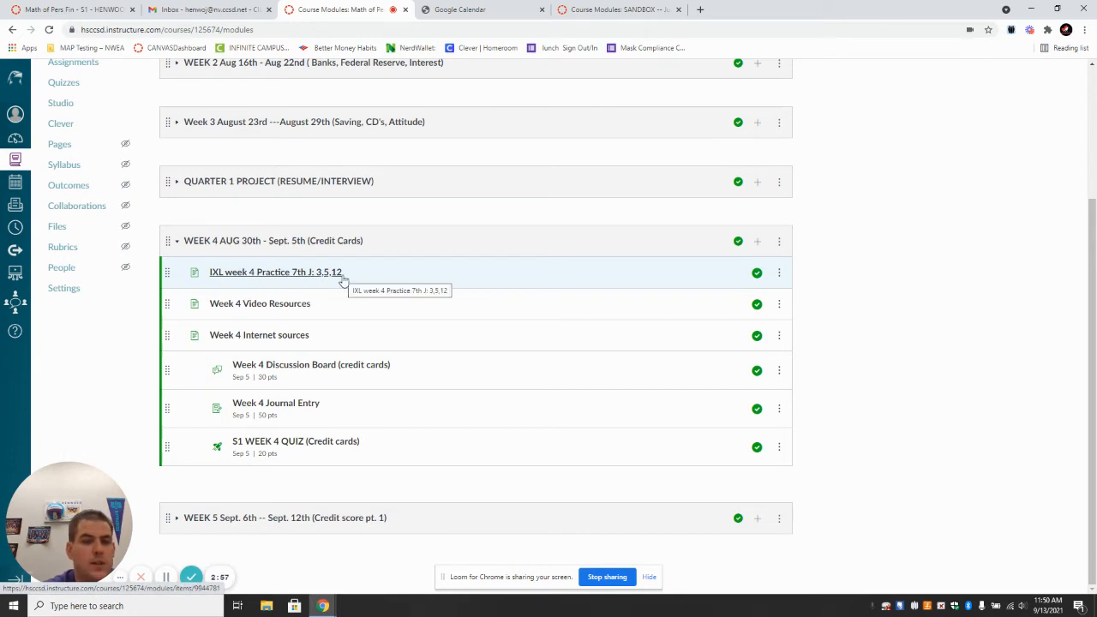
pyautogui.moveTo(281, 307)
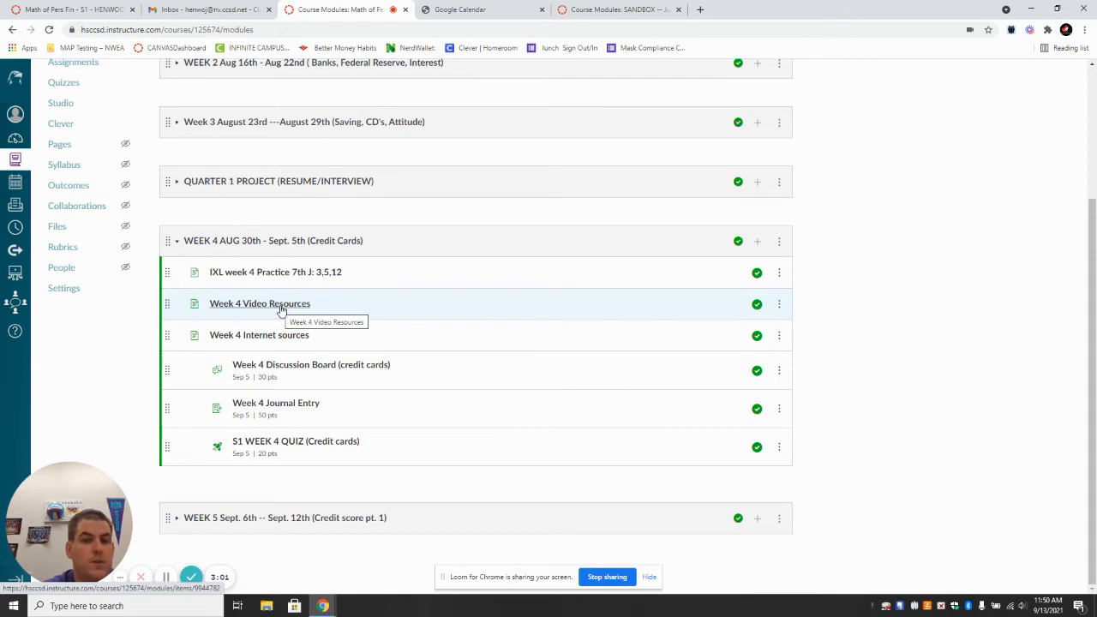
pyautogui.moveTo(276, 334)
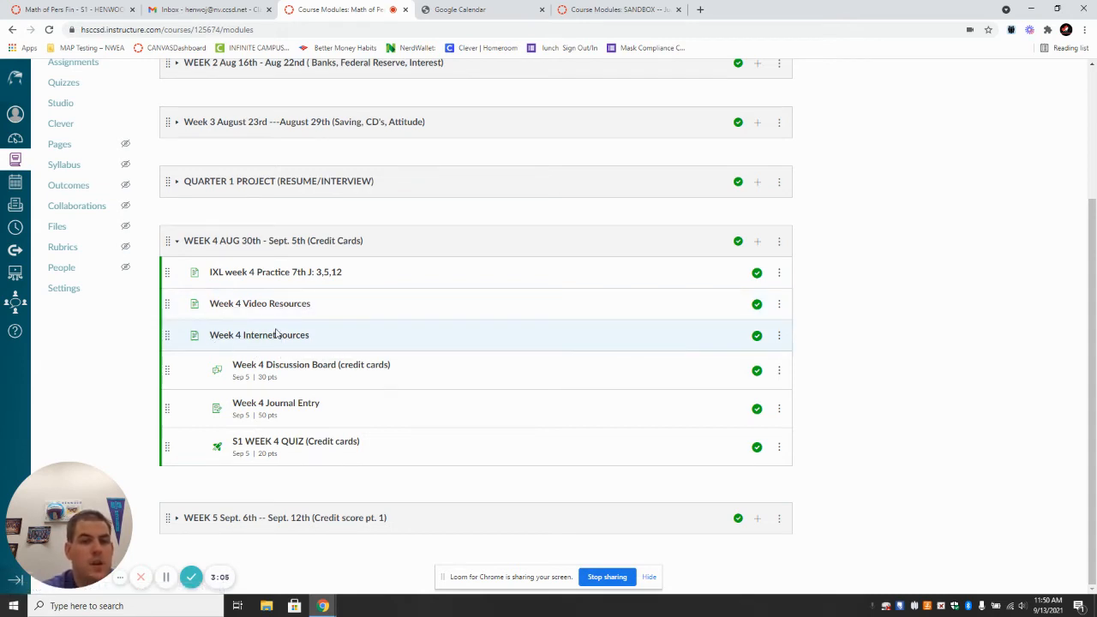
pyautogui.moveTo(278, 350)
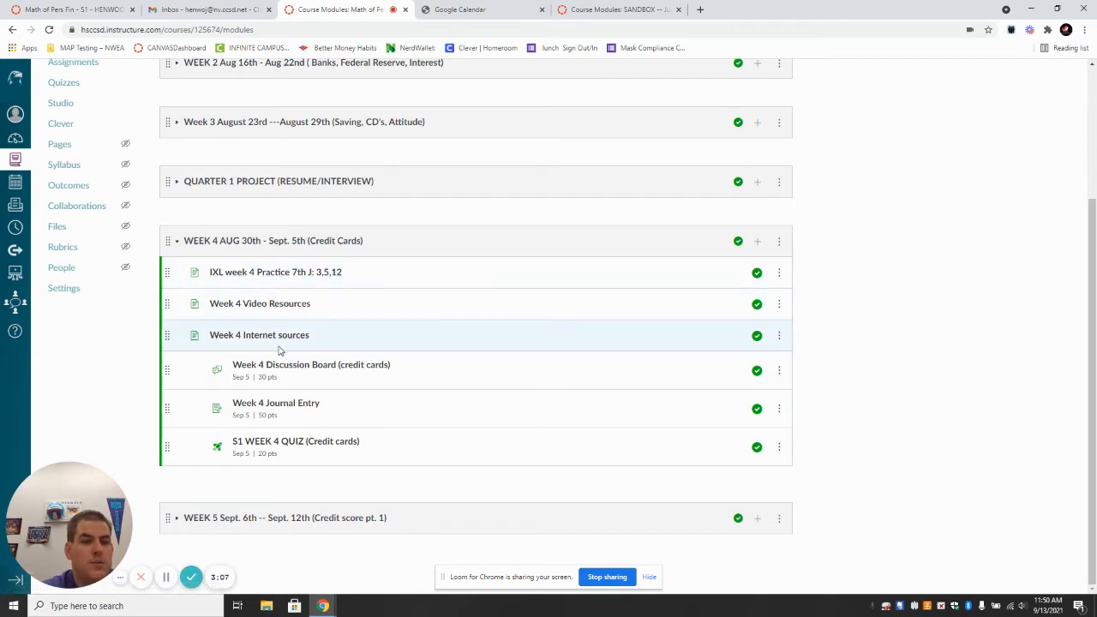
pyautogui.moveTo(284, 360)
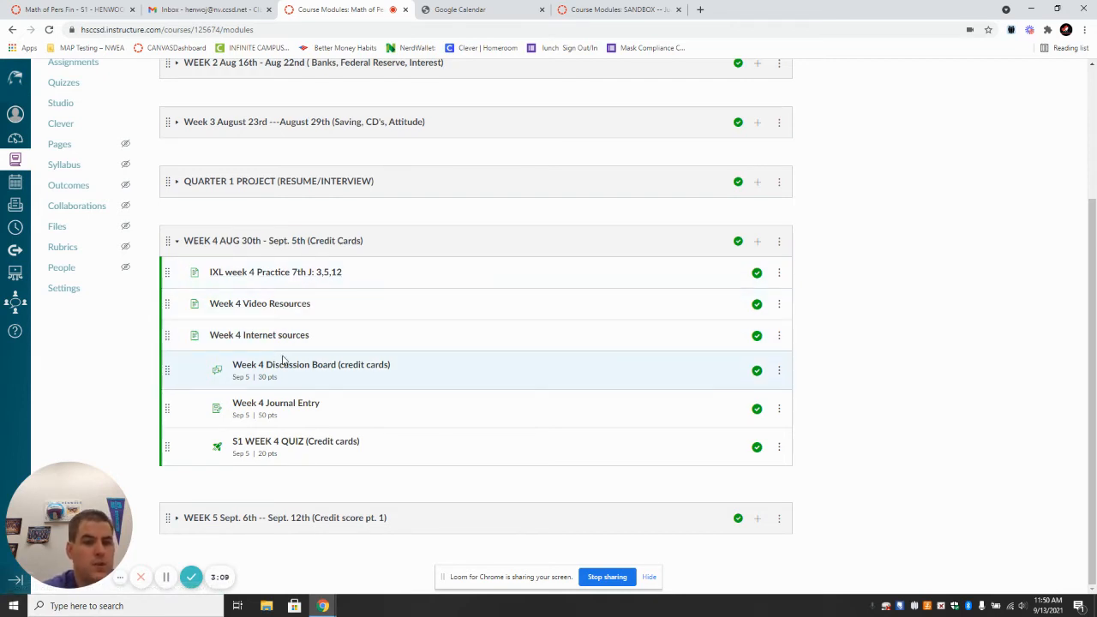
pyautogui.moveTo(312, 363)
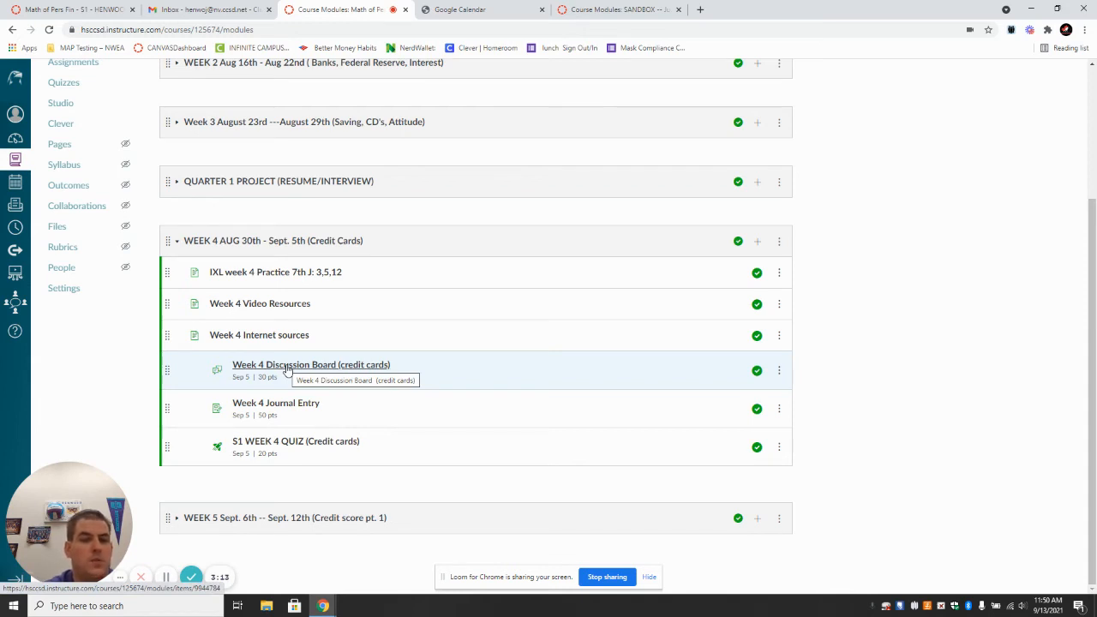
pyautogui.moveTo(339, 271)
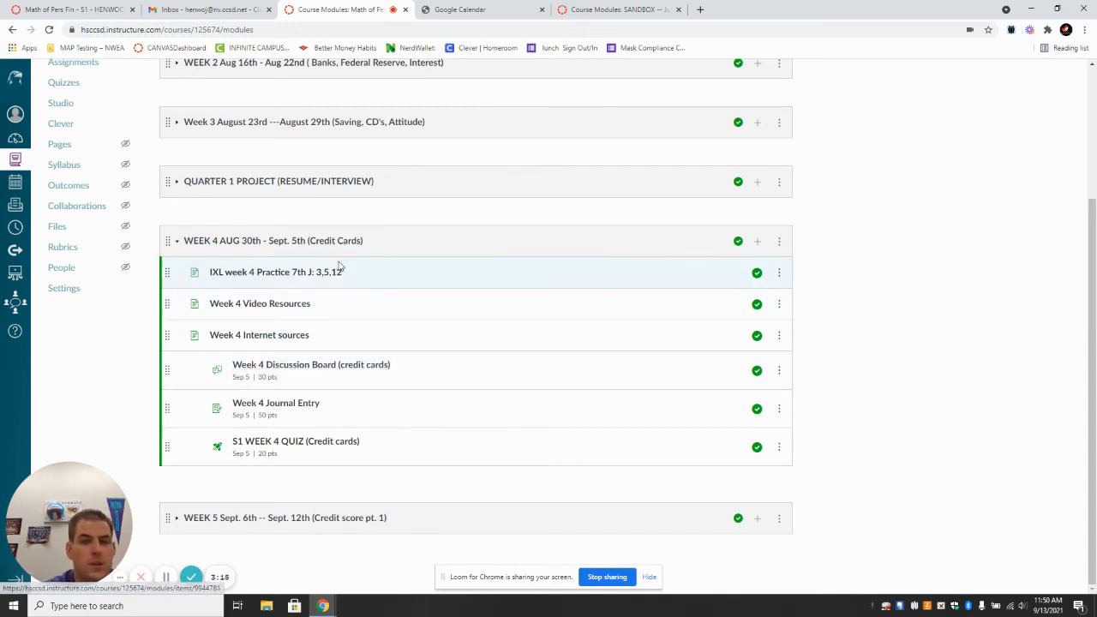
pyautogui.moveTo(350, 243)
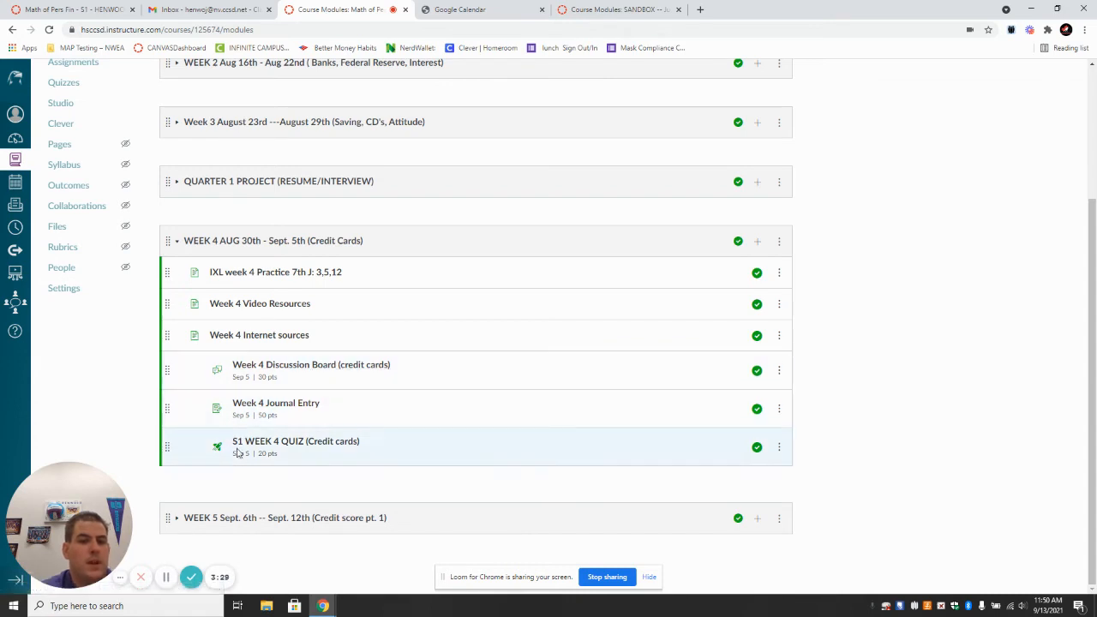
pyautogui.moveTo(295, 440)
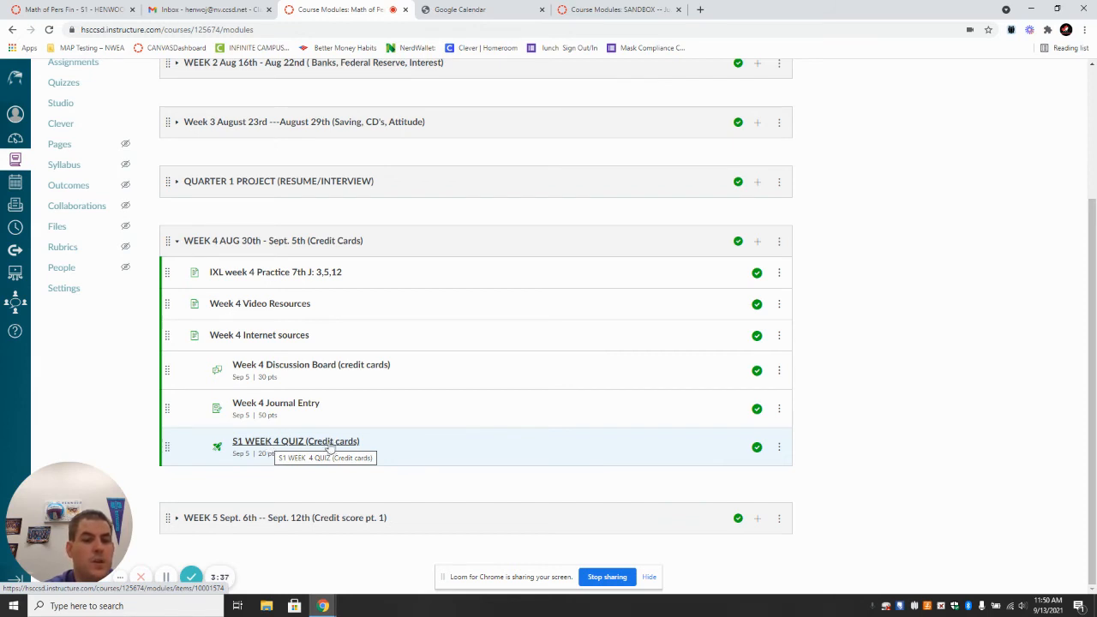
pyautogui.moveTo(336, 446)
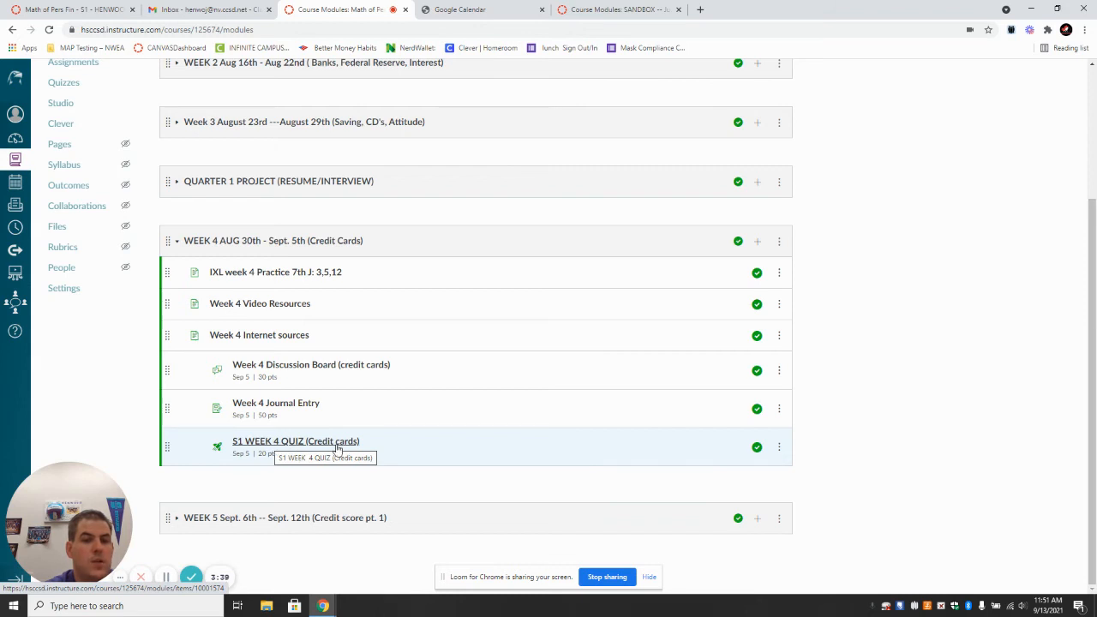
pyautogui.moveTo(347, 451)
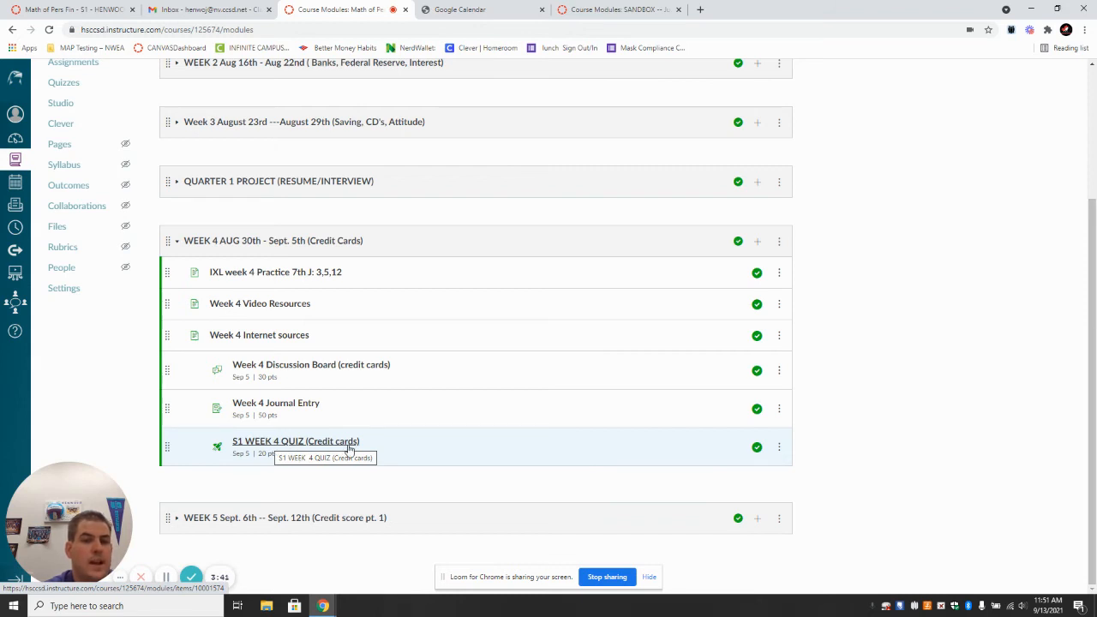
pyautogui.moveTo(336, 449)
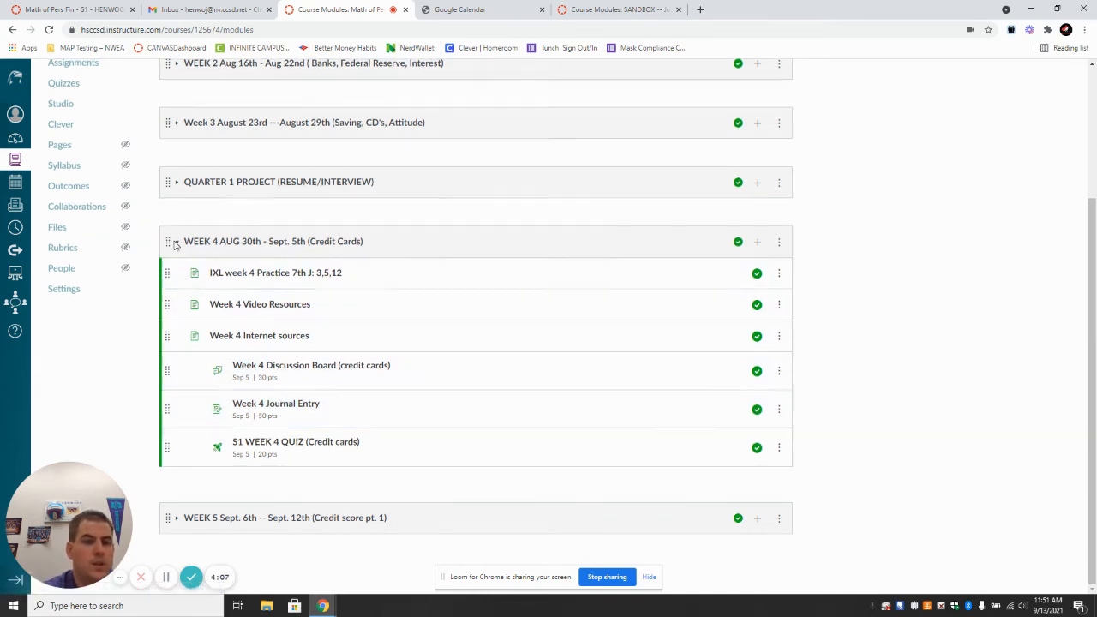
# Step: Hide the Week 4 Credit Cards items so only module headers remain listed
pyautogui.click(176, 239)
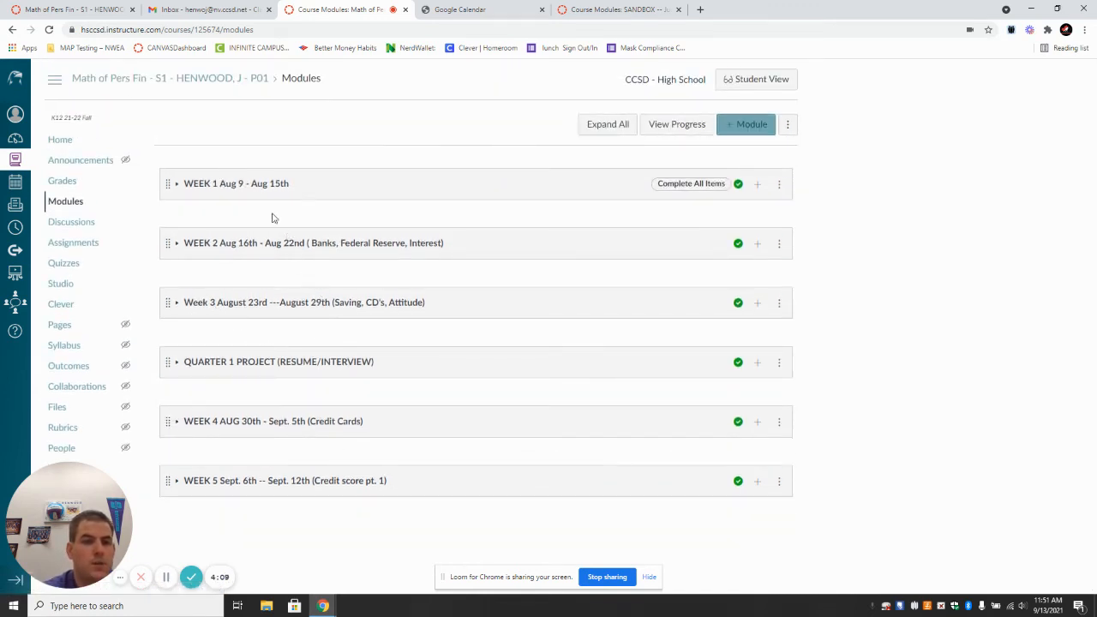
pyautogui.moveTo(307, 272)
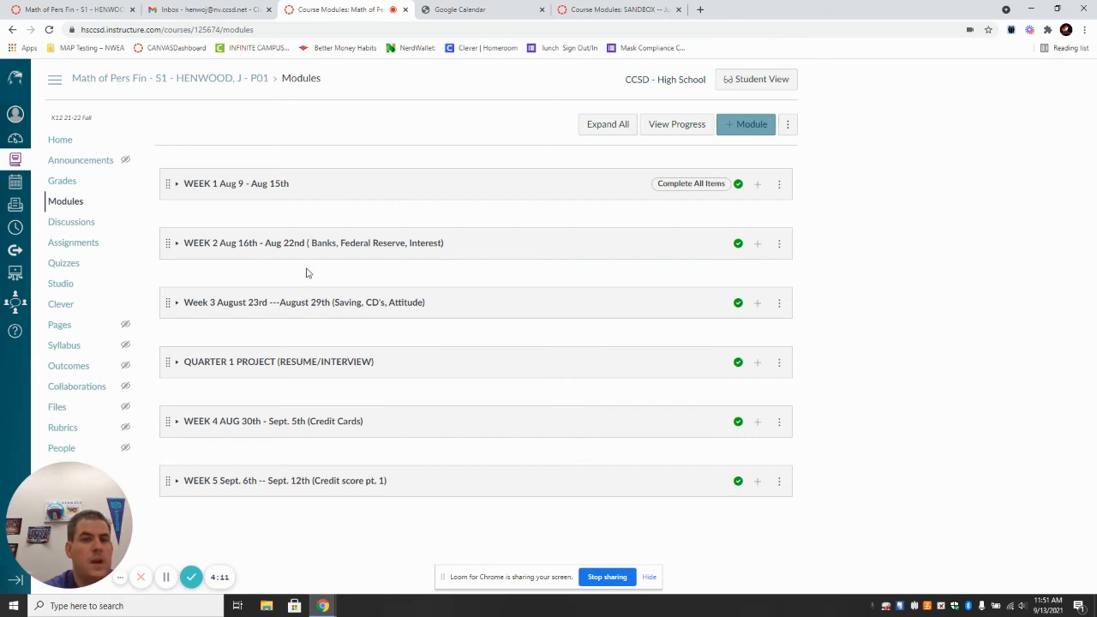
pyautogui.moveTo(278, 322)
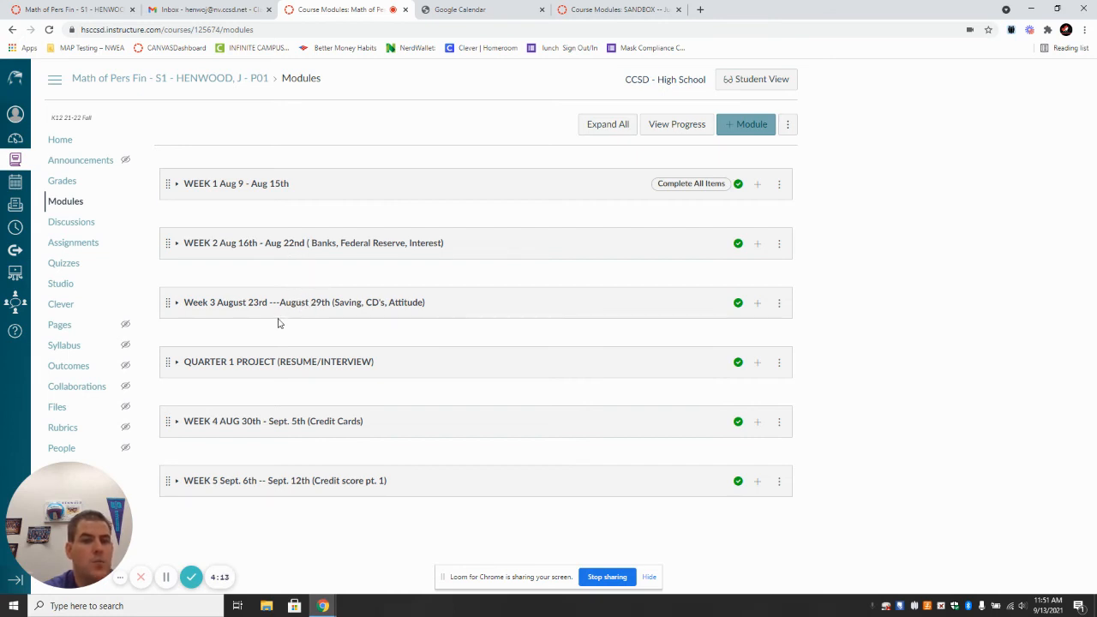
pyautogui.moveTo(283, 421)
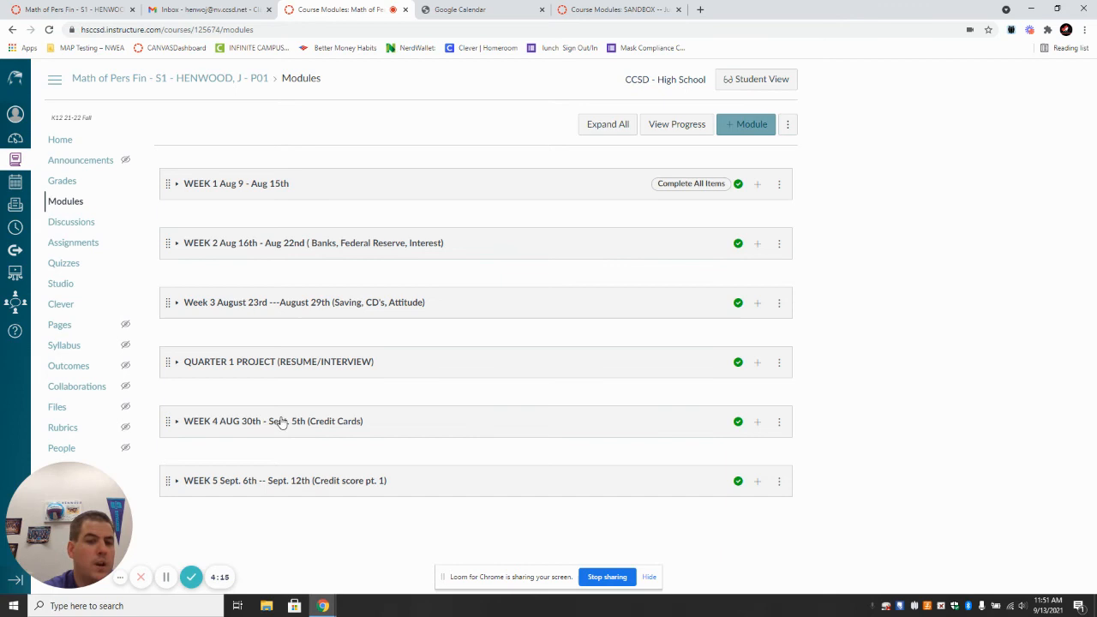
pyautogui.moveTo(322, 422)
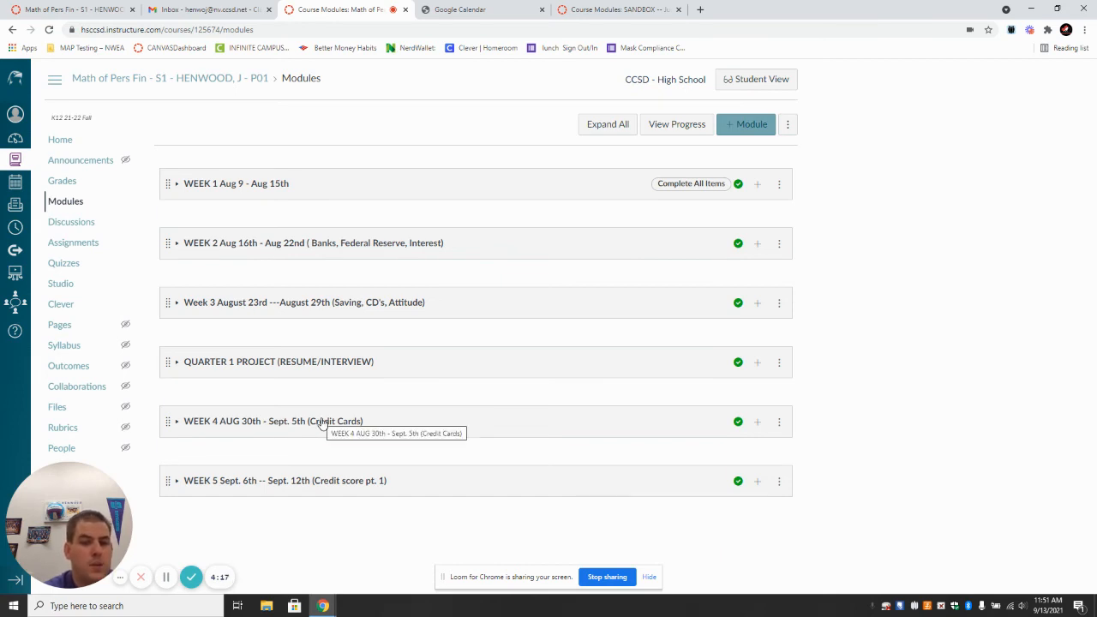
pyautogui.moveTo(325, 475)
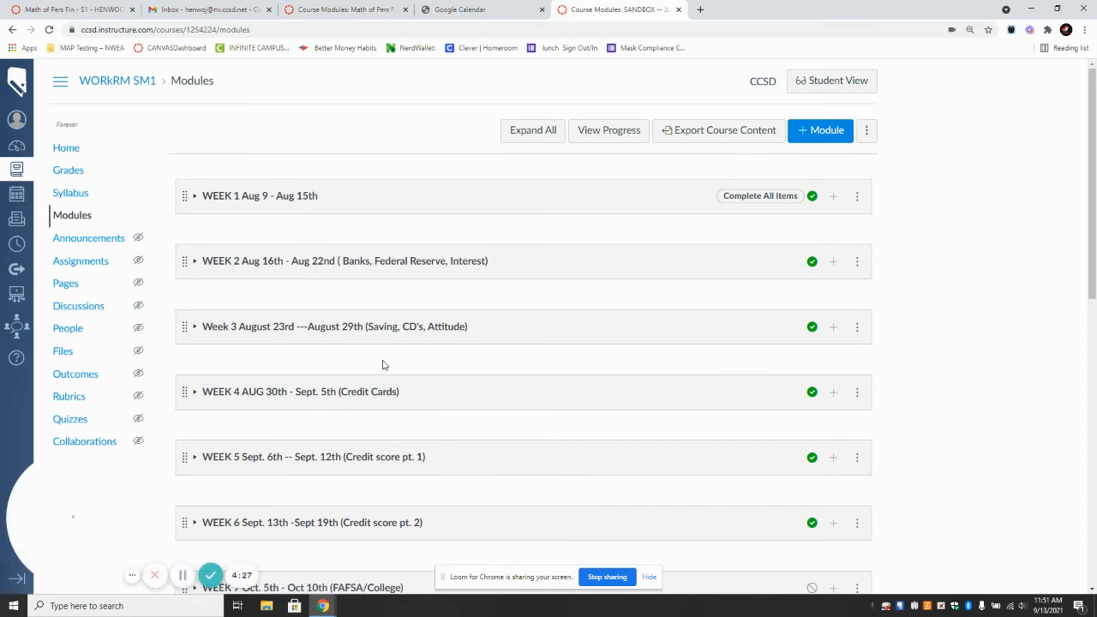
# Step: Scroll through the SANDBOX course's weekly topic modules down to Week 15 Health Care
pyautogui.scroll(-3)
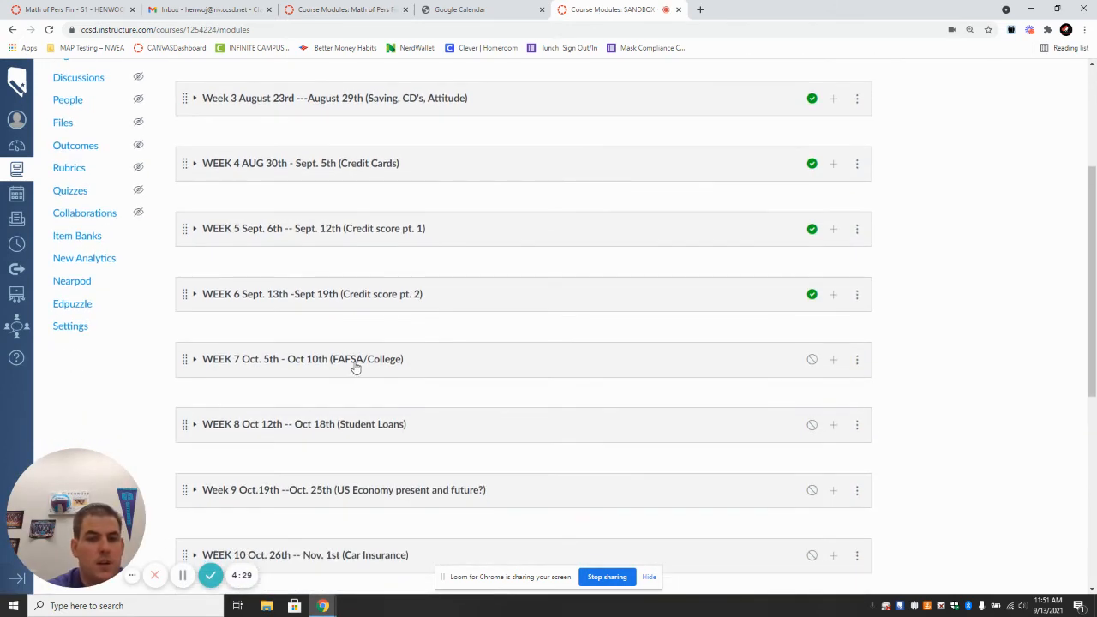
pyautogui.moveTo(329, 367)
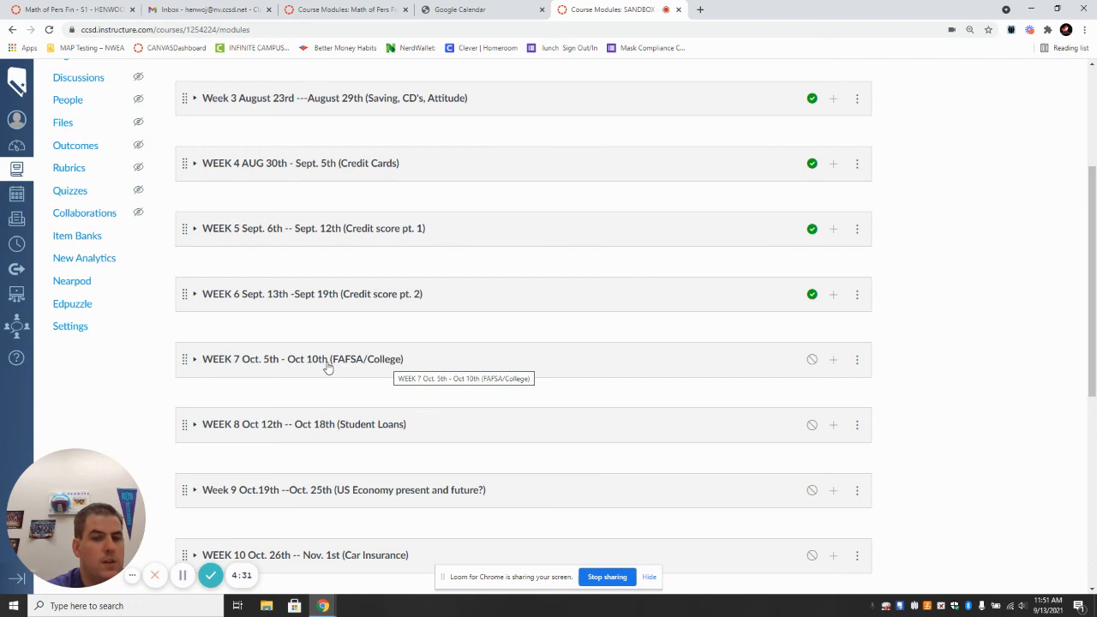
pyautogui.scroll(-3)
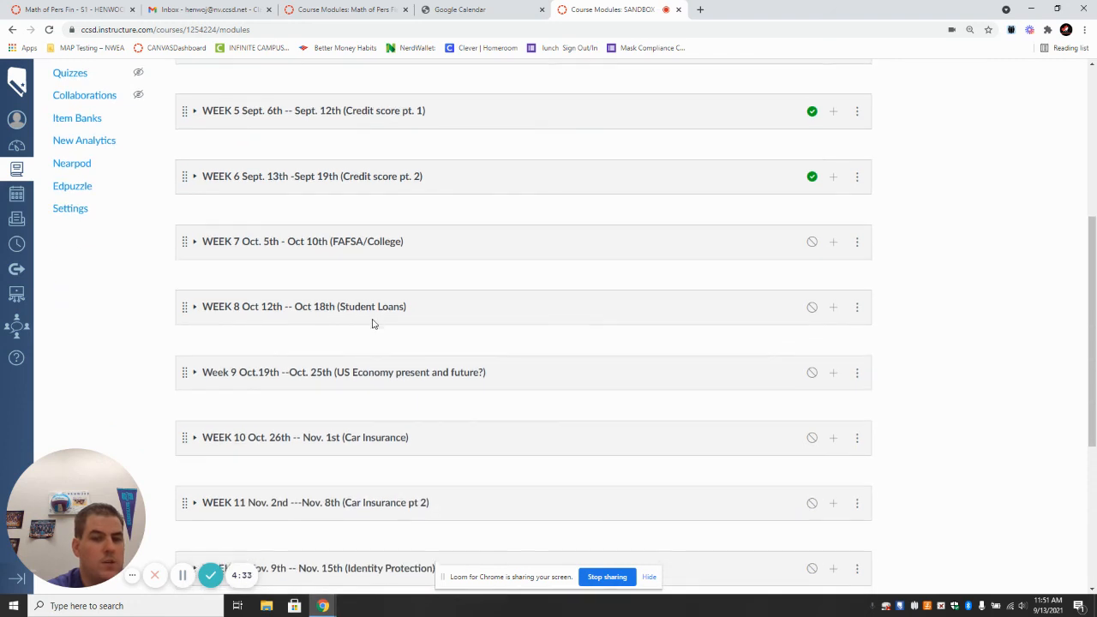
pyautogui.scroll(-3)
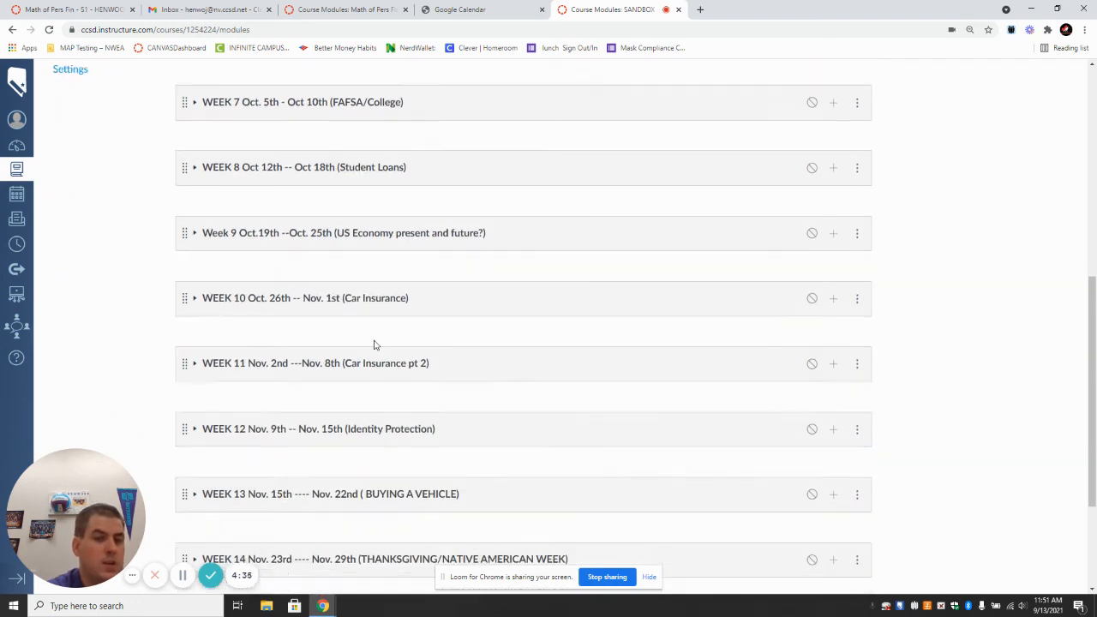
pyautogui.scroll(-3)
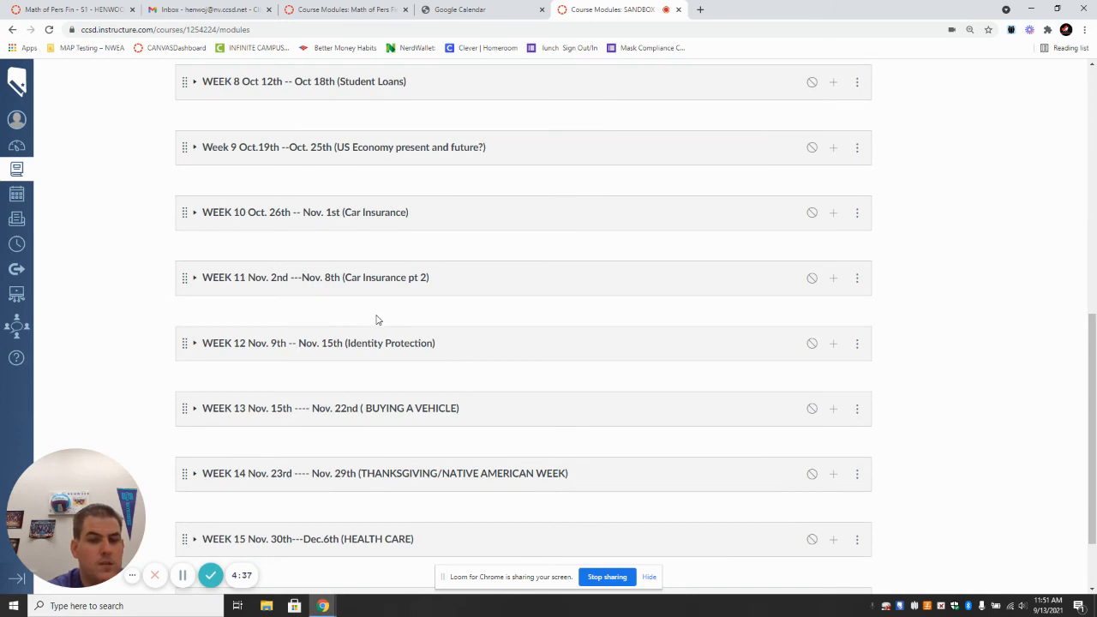
pyautogui.moveTo(408, 350)
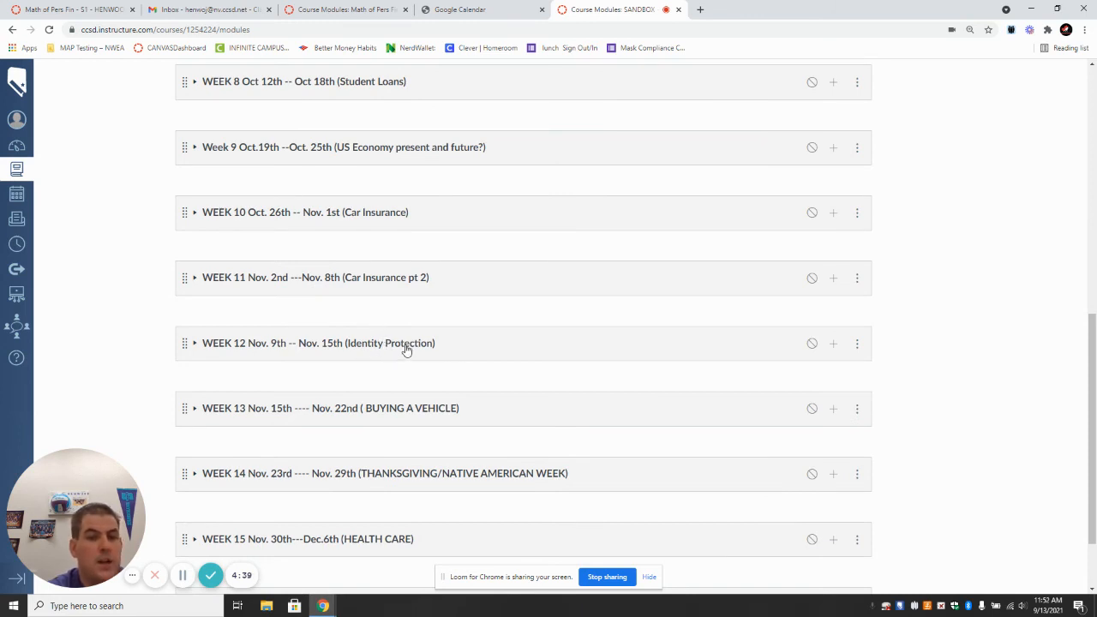
pyautogui.scroll(-3)
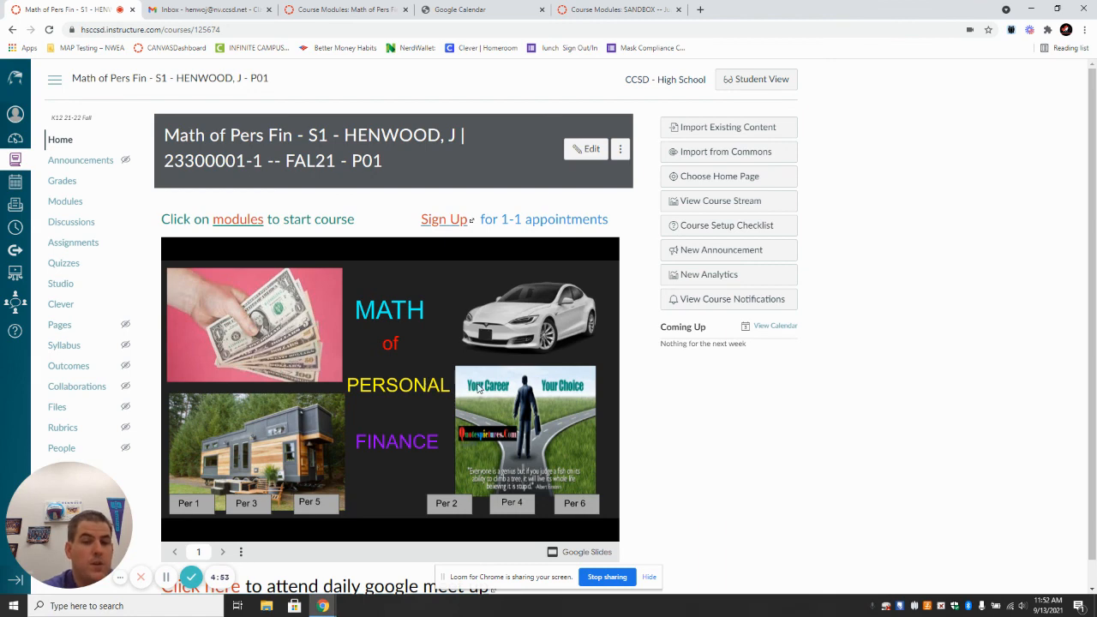
pyautogui.moveTo(455, 402)
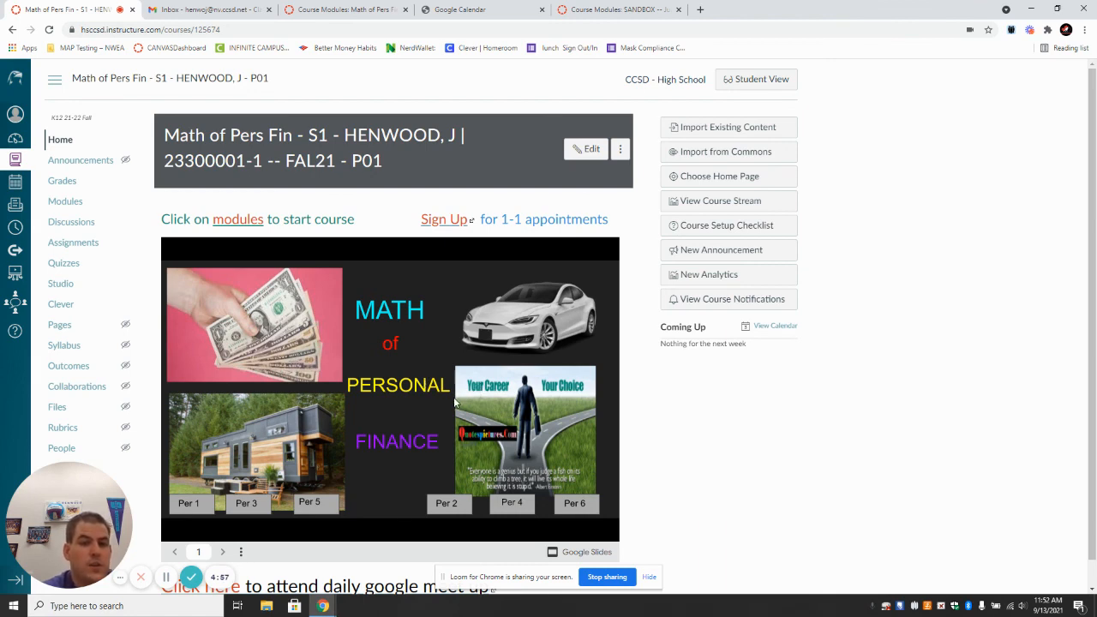
pyautogui.moveTo(469, 408)
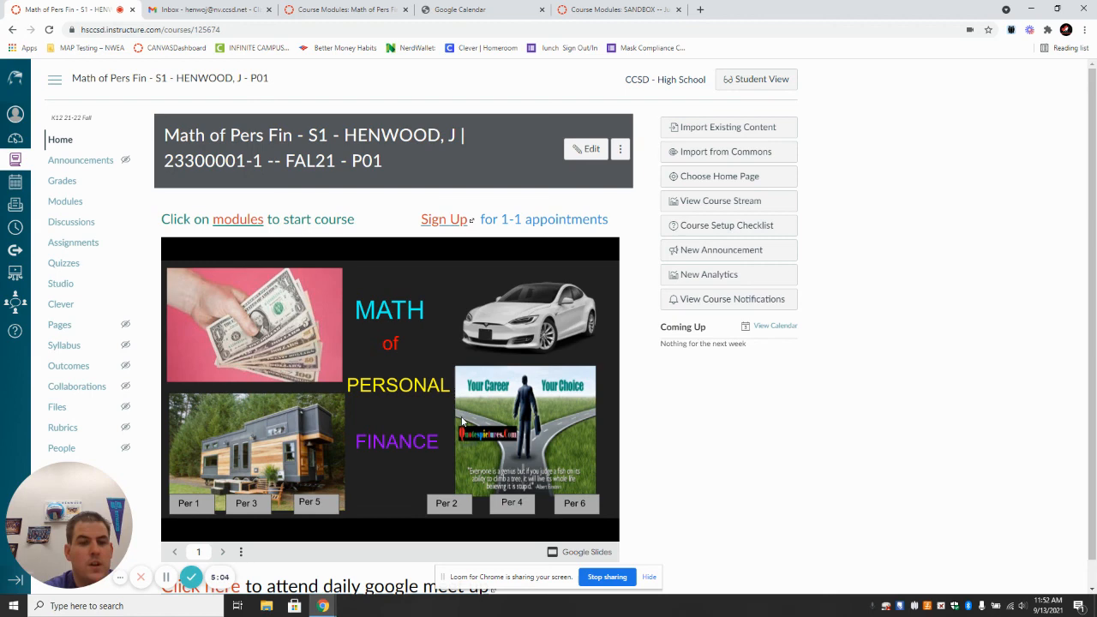
pyautogui.moveTo(436, 425)
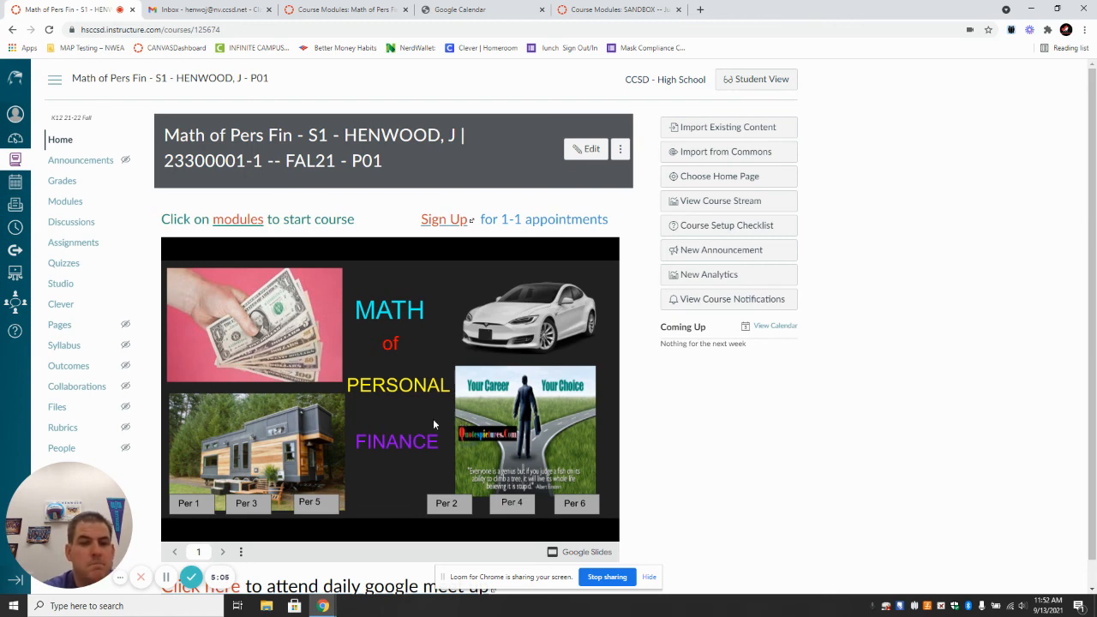